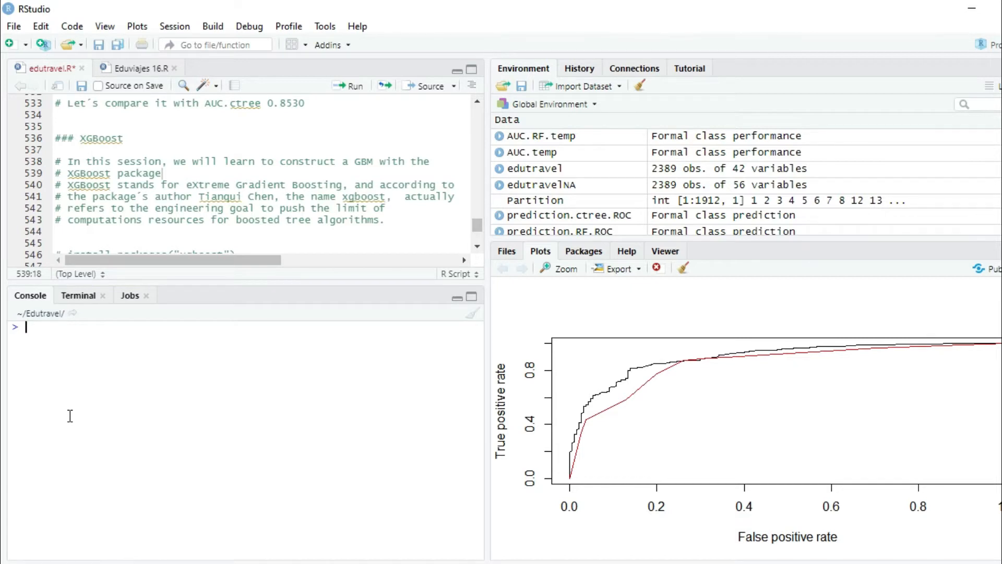
pyautogui.moveTo(160, 398)
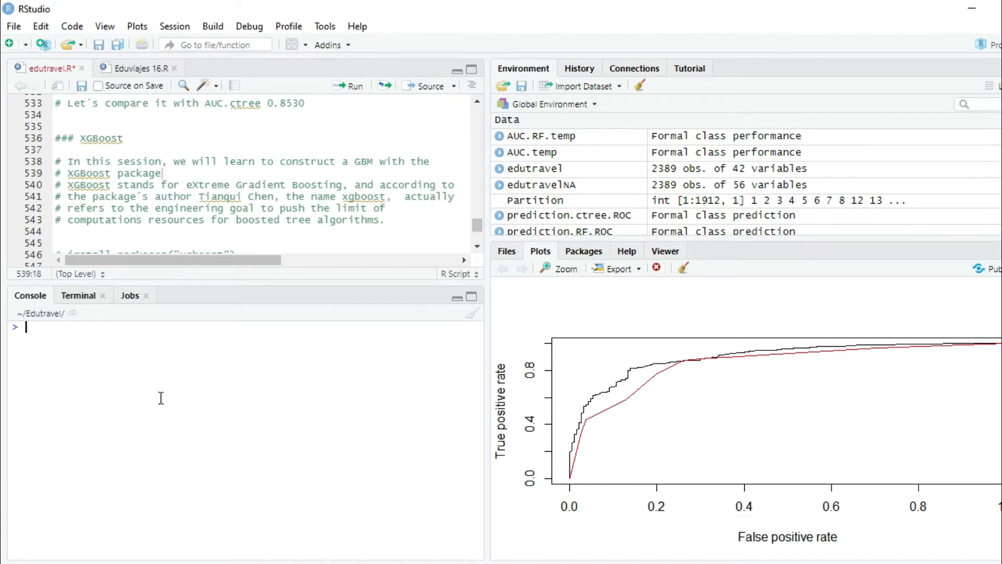
# Load the xgboost package with library(xgboost), getting an R 4.0.3 build warning
pyautogui.scroll(-3)
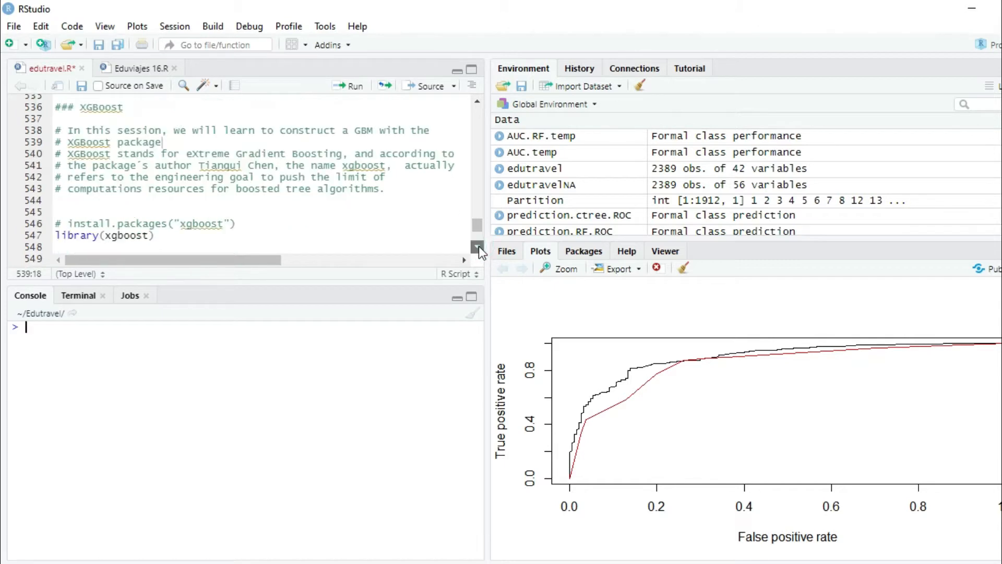
pyautogui.scroll(-3)
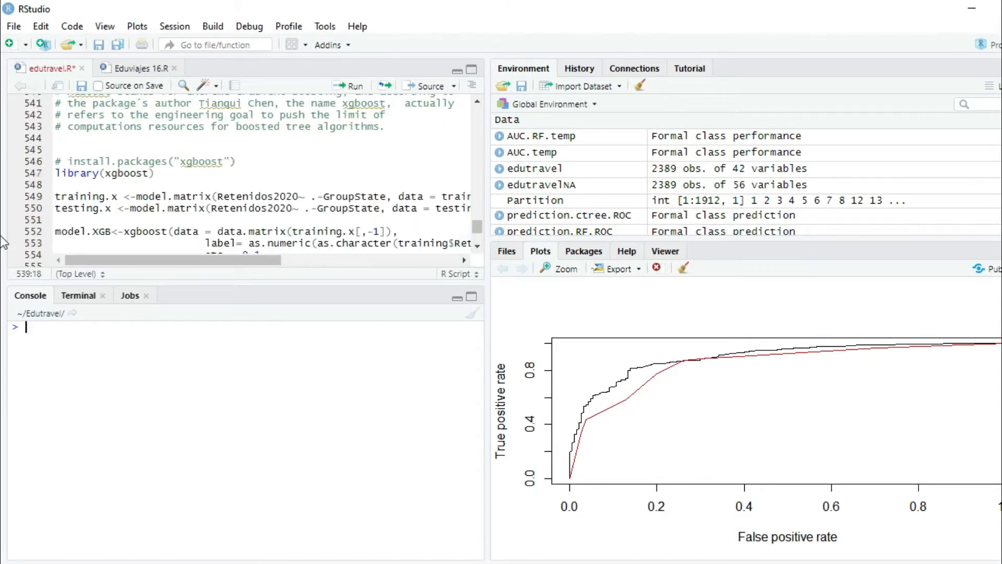
pyautogui.write('instal')
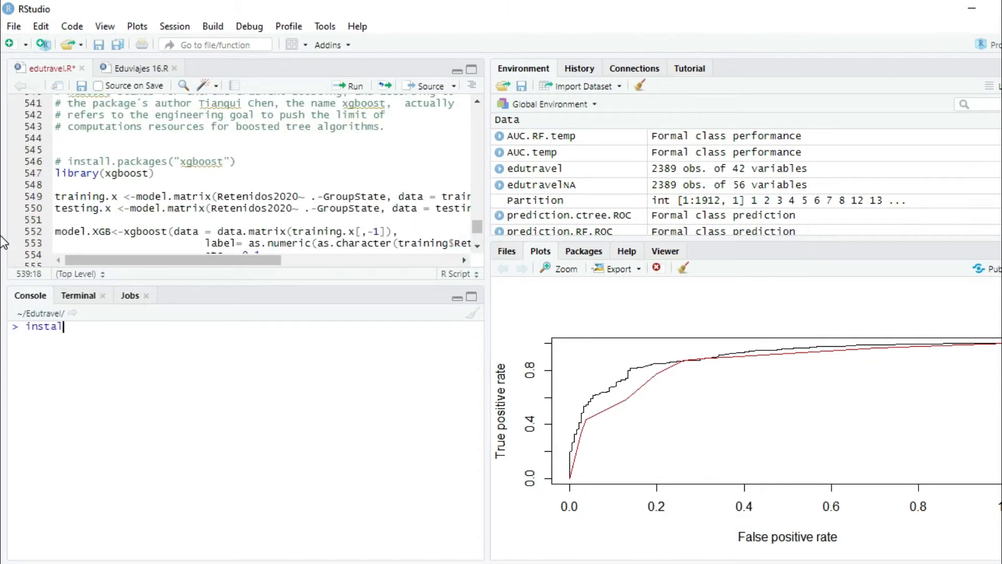
pyautogui.write('l.packages("')
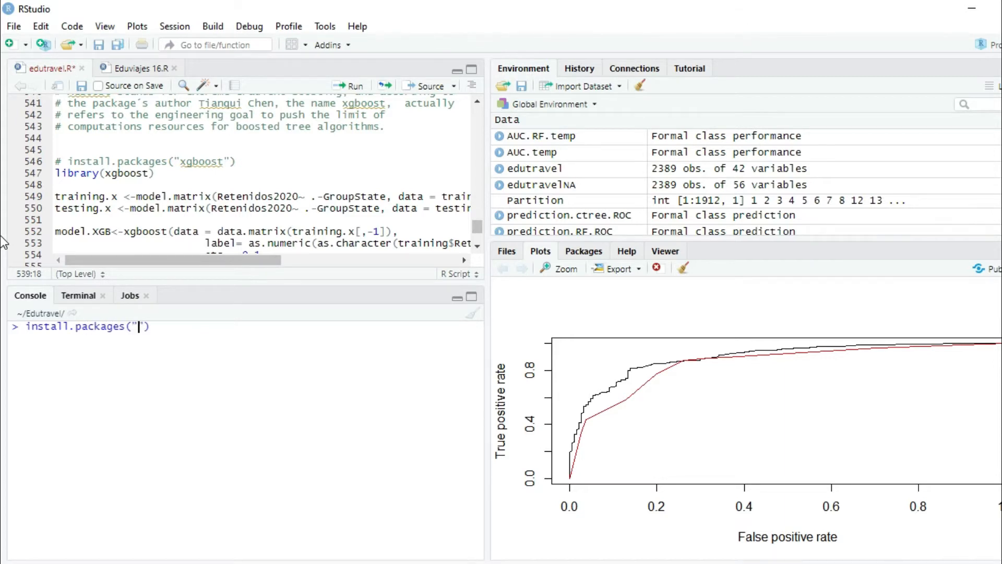
pyautogui.write('xgboost')
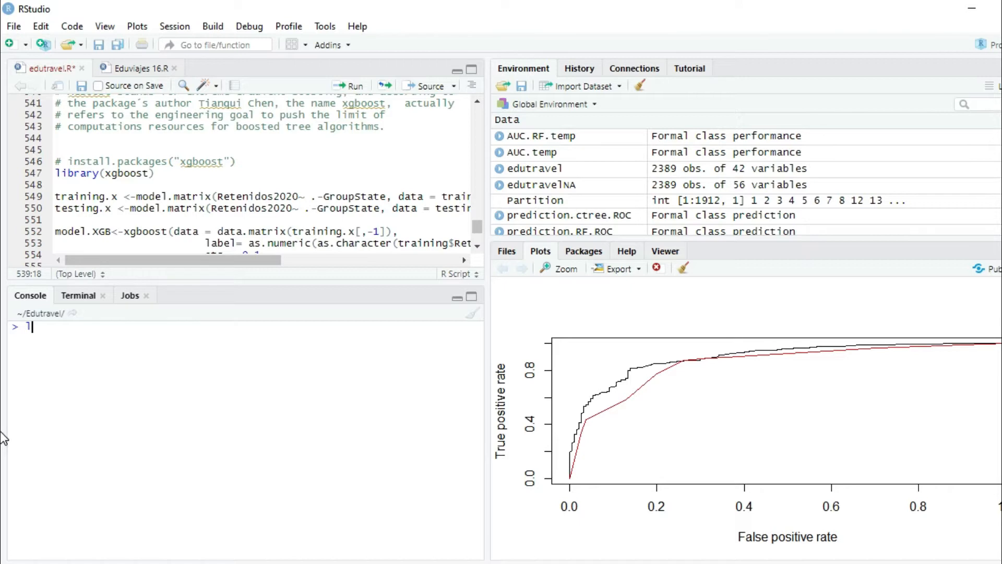
pyautogui.write('ibrary')
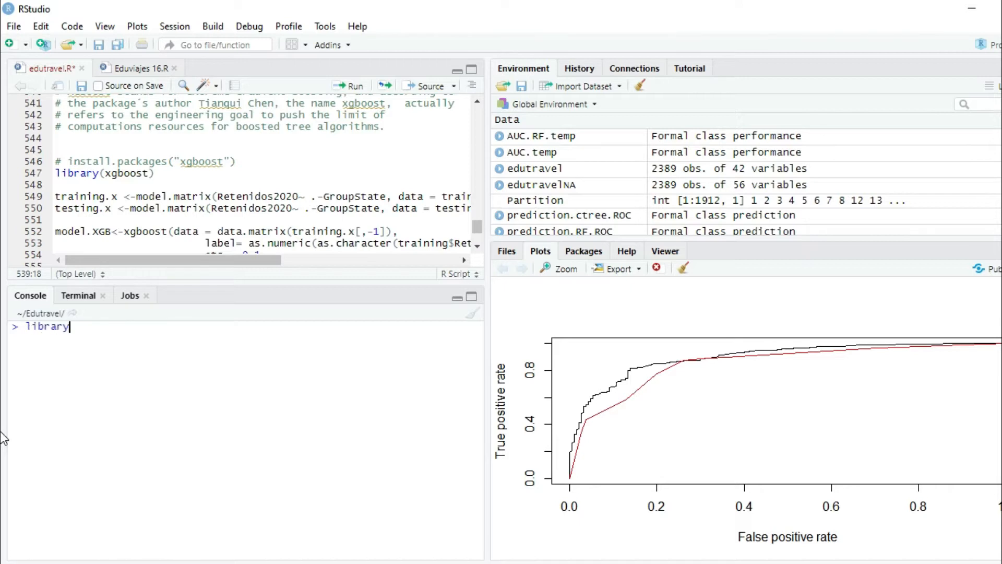
pyautogui.write('(')
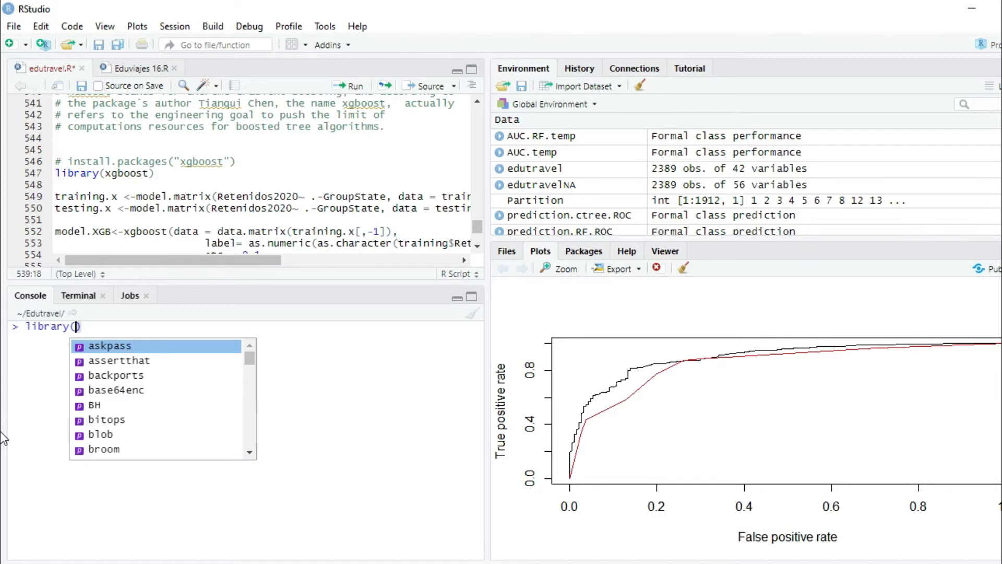
pyautogui.write('xg')
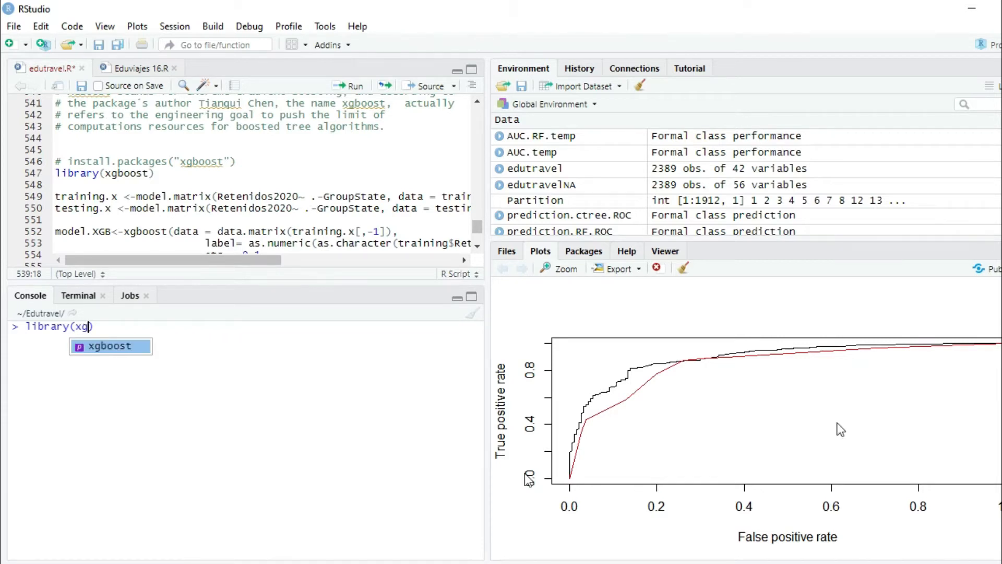
pyautogui.press('Tab')
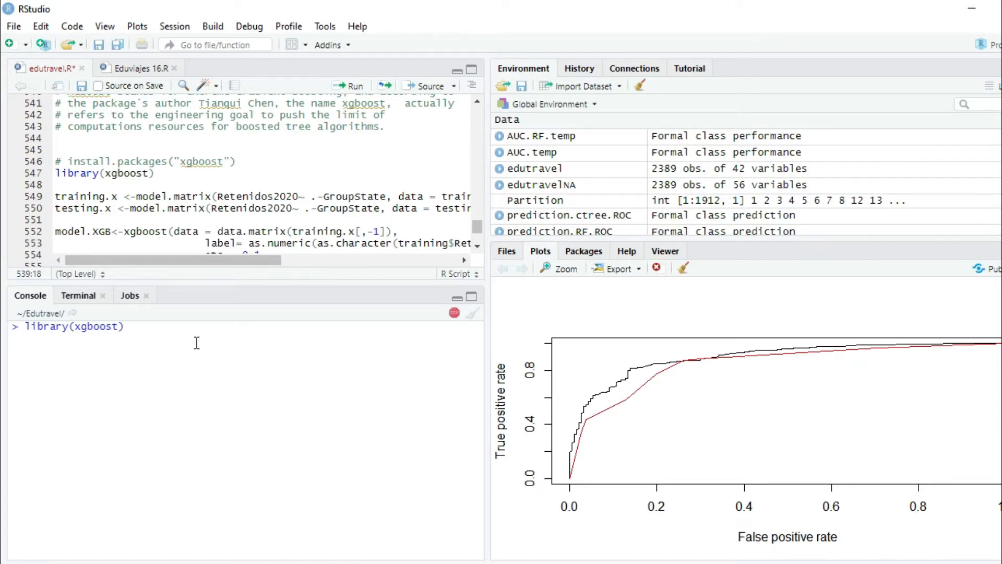
pyautogui.moveTo(222, 326)
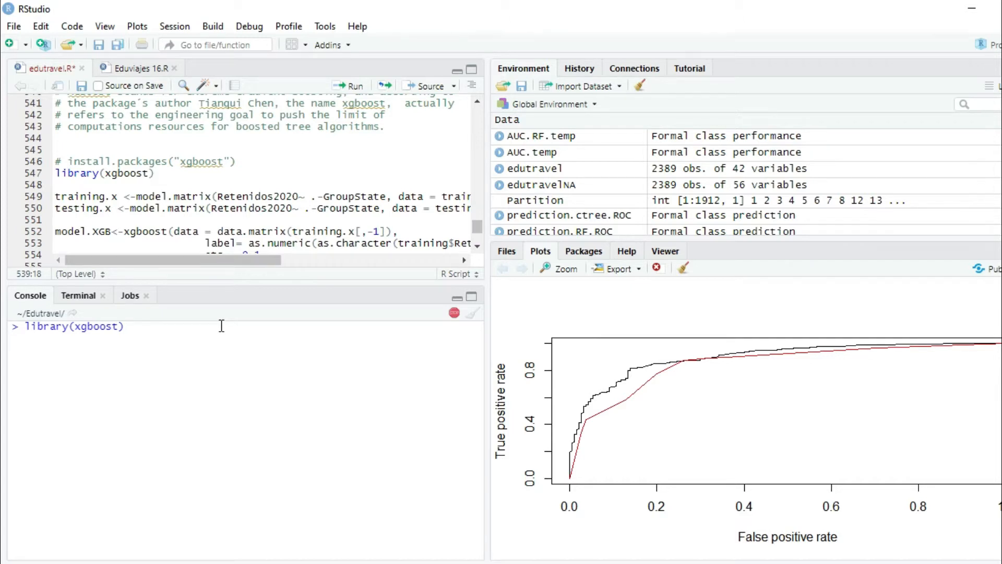
pyautogui.press('Return')
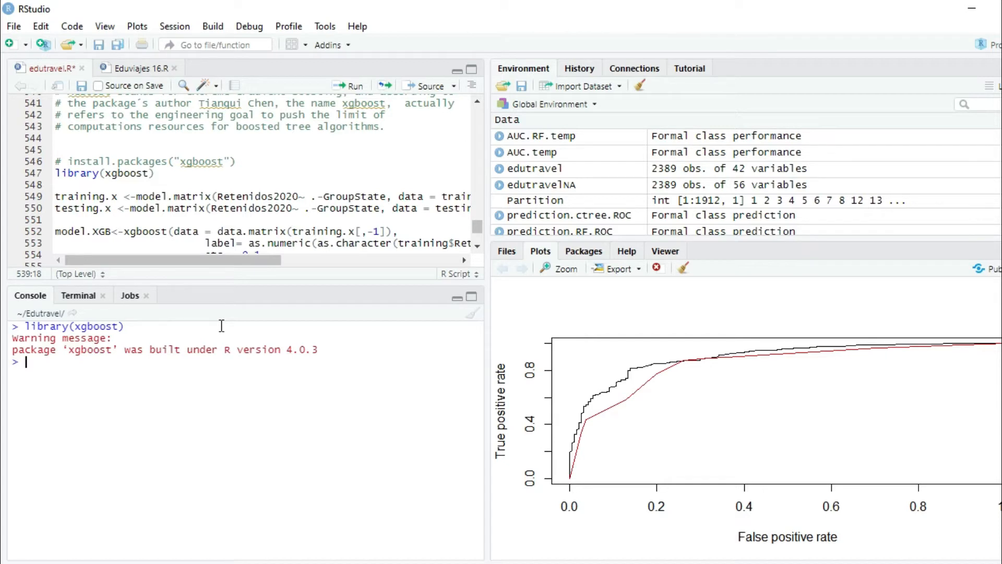
# Enter training.x = model.matrix(Retained.in.2020 ~ .-GroupState, in the console
pyautogui.write('tra')
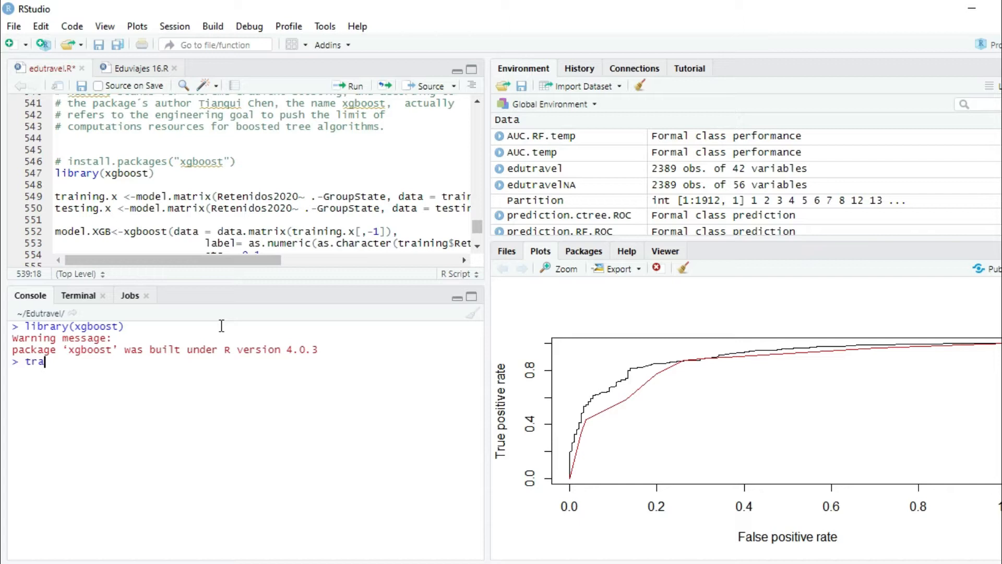
pyautogui.write('ining')
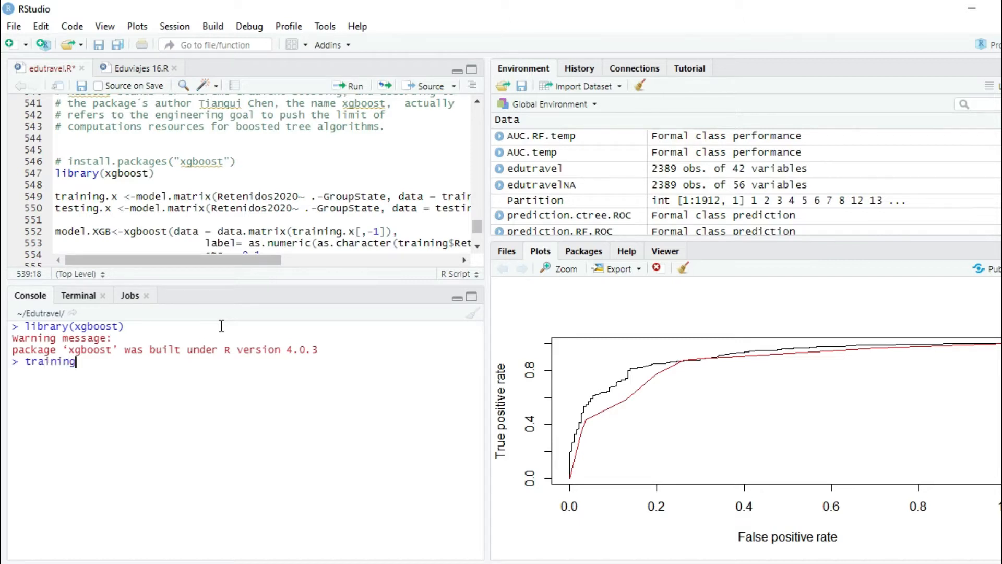
pyautogui.write('.x')
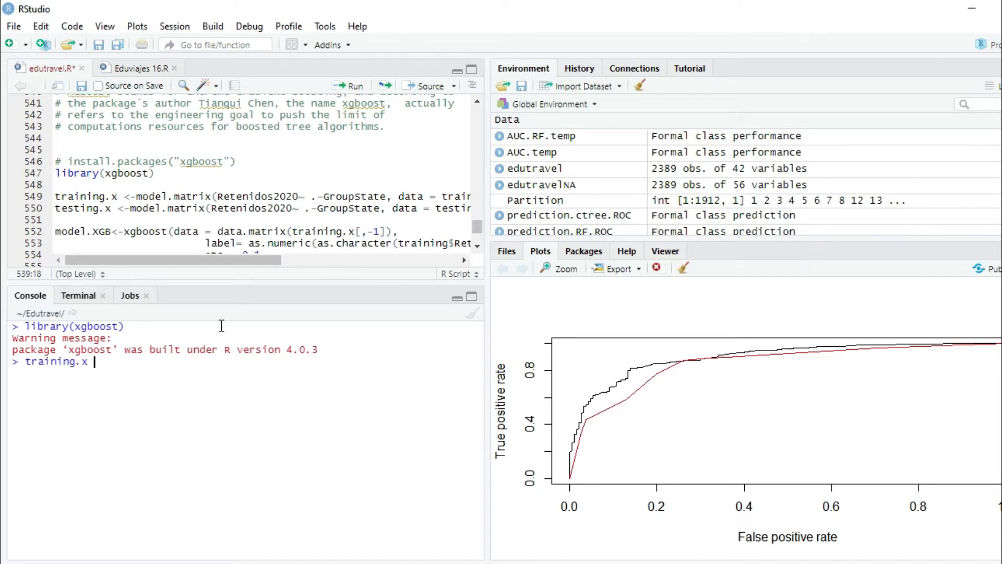
pyautogui.write('= model.')
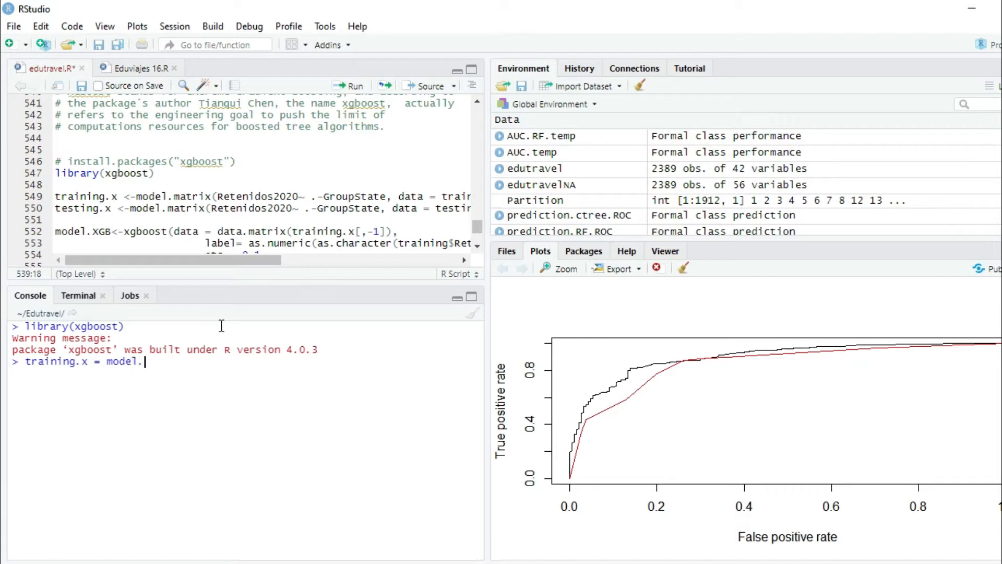
pyautogui.write('matrix(')
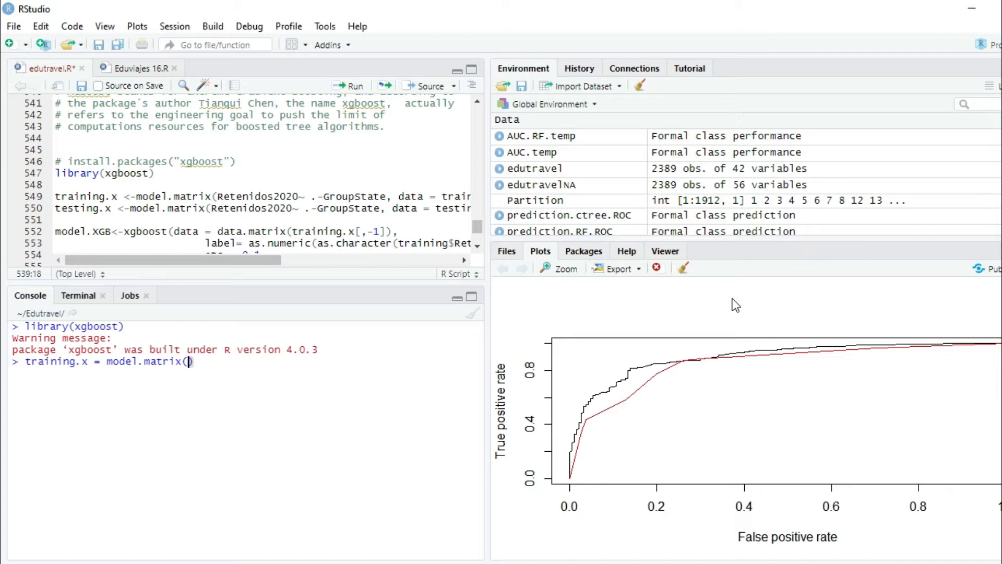
pyautogui.write('Retai')
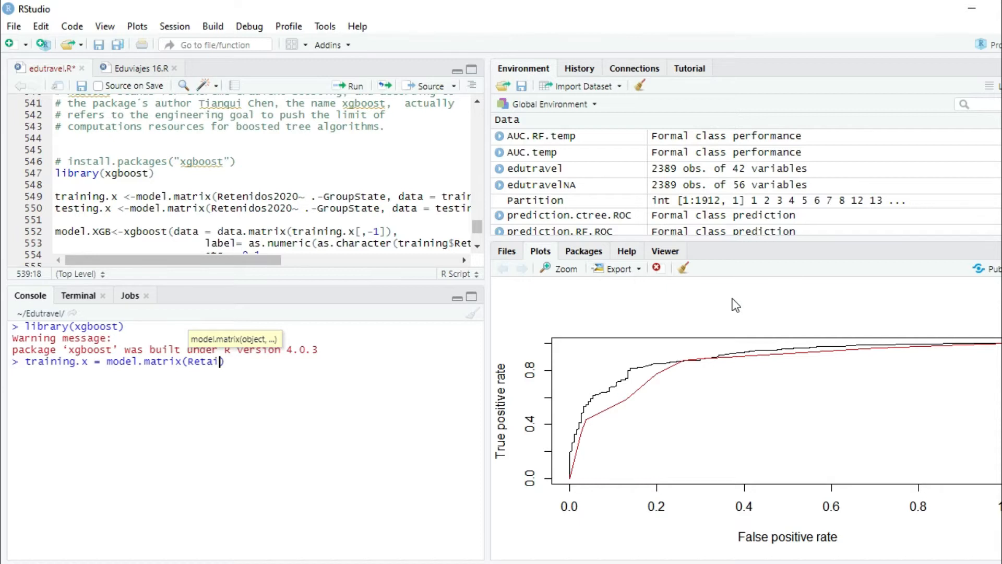
pyautogui.write('ning')
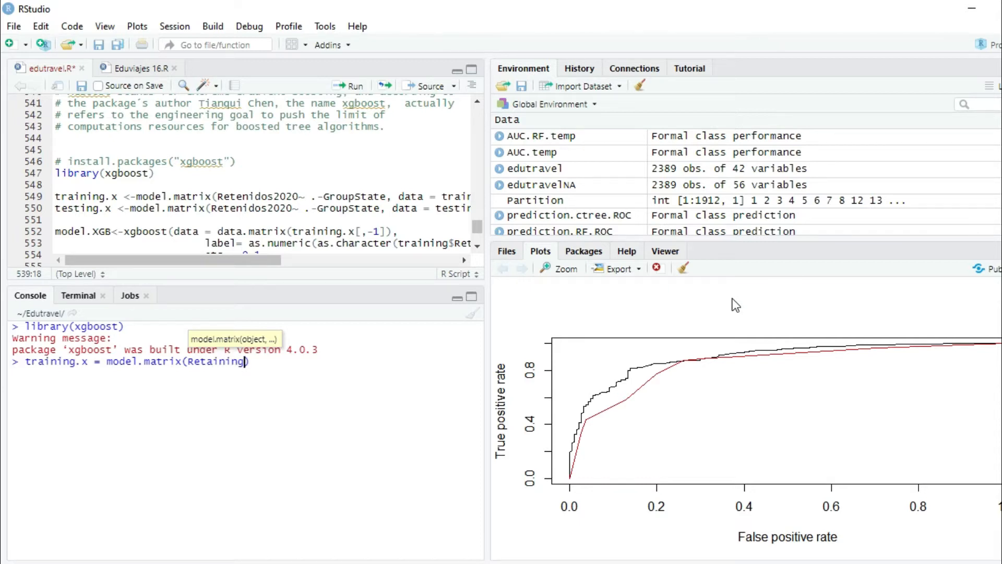
pyautogui.write('.')
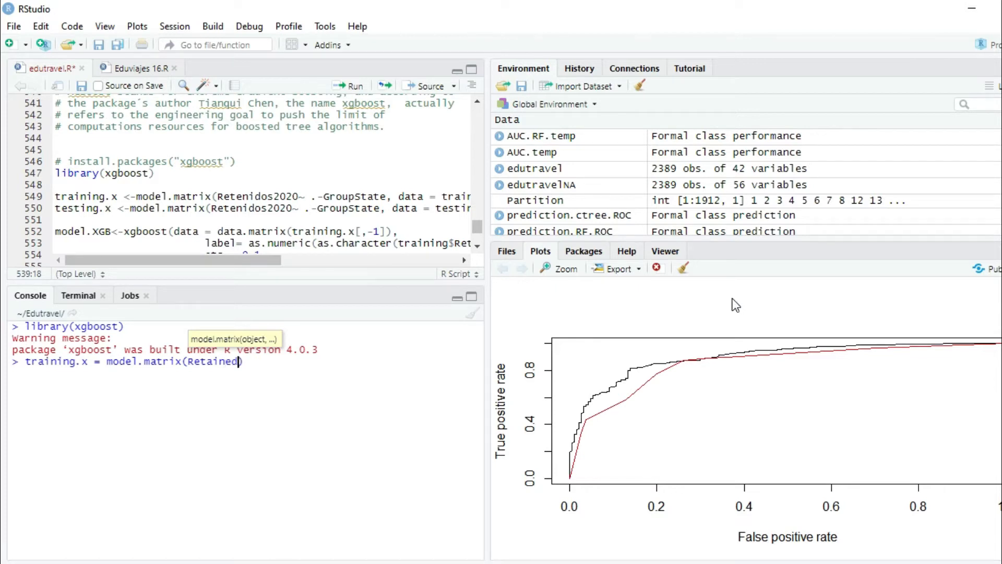
pyautogui.write('.in.202')
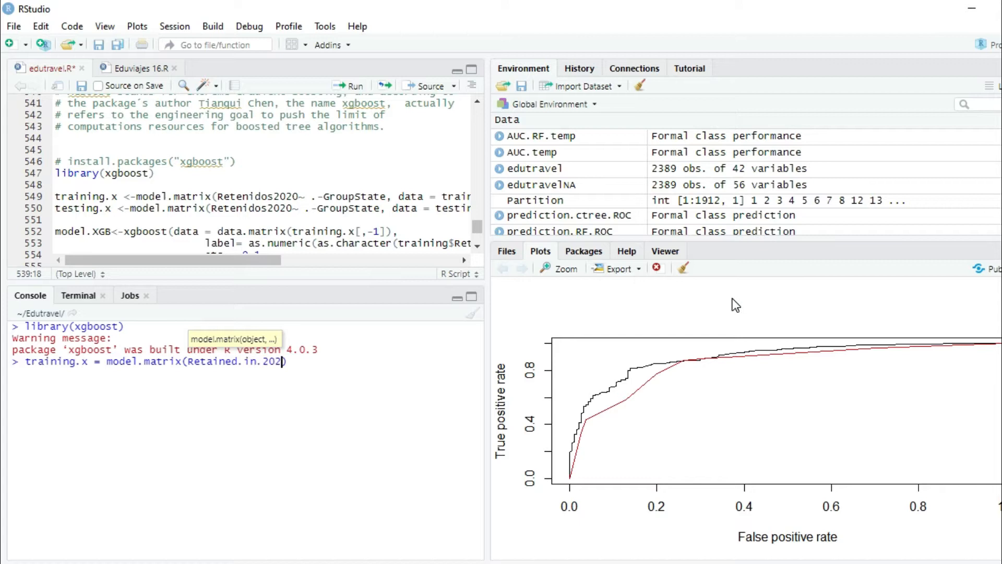
pyautogui.write('" "')
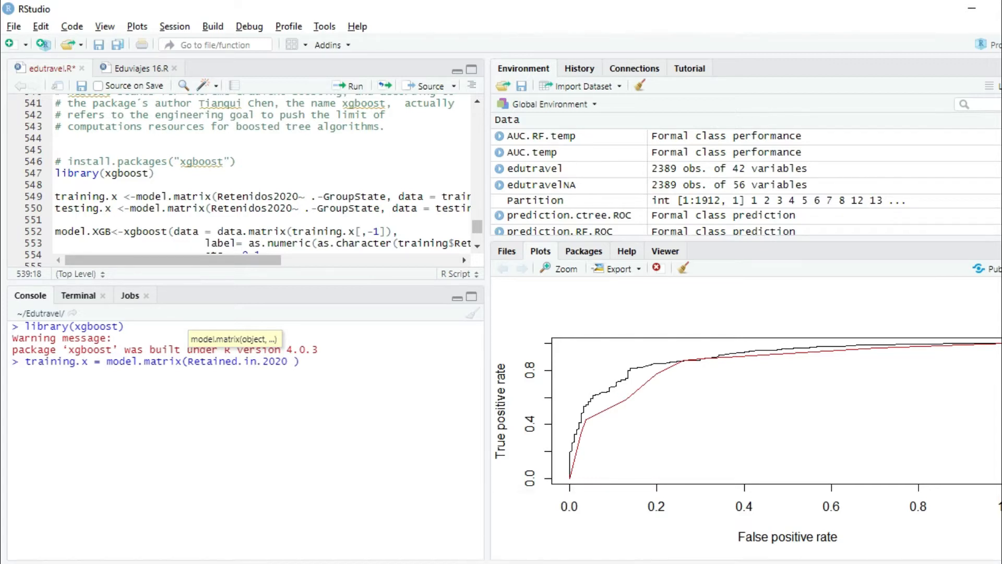
pyautogui.write('~')
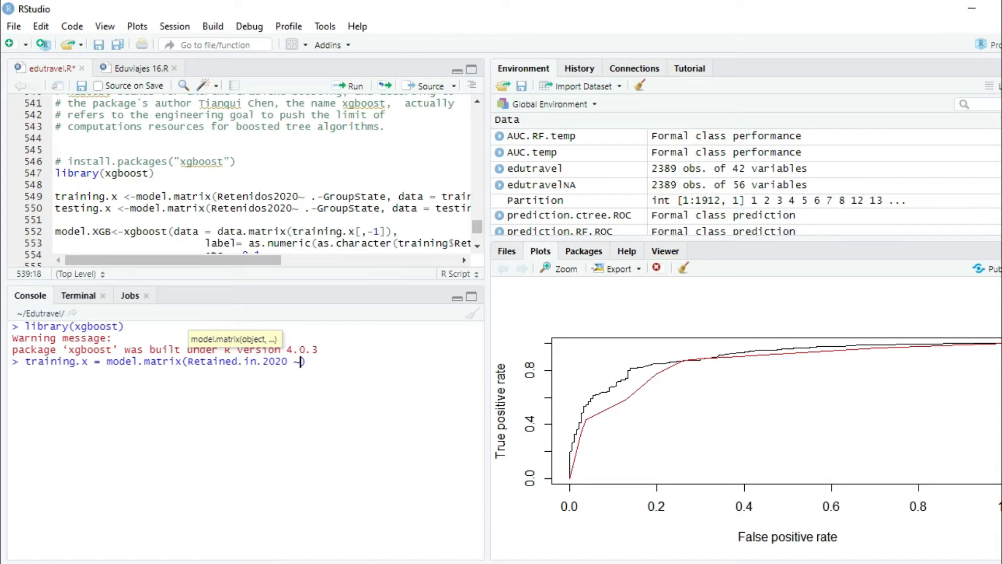
pyautogui.write('" "')
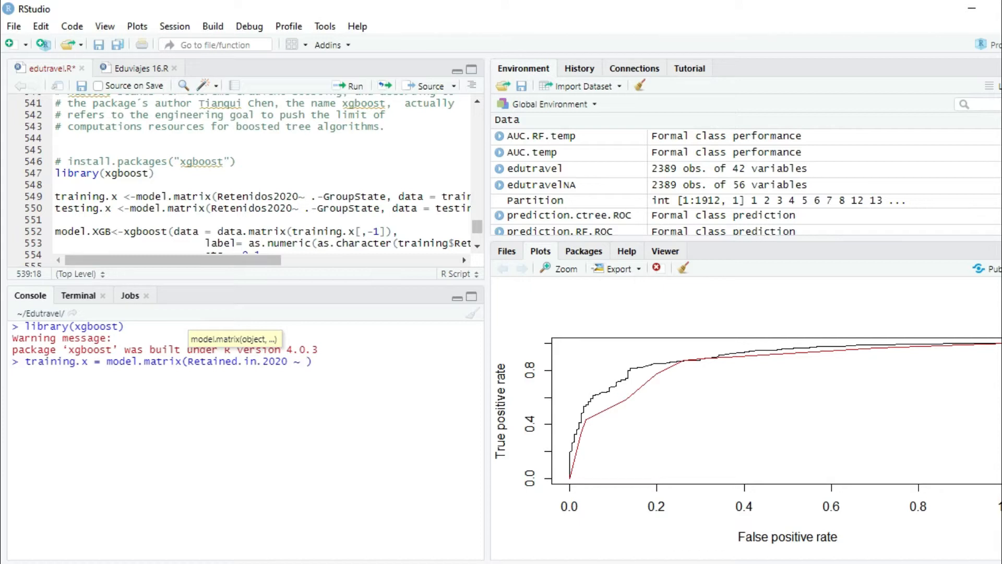
pyautogui.write('.')
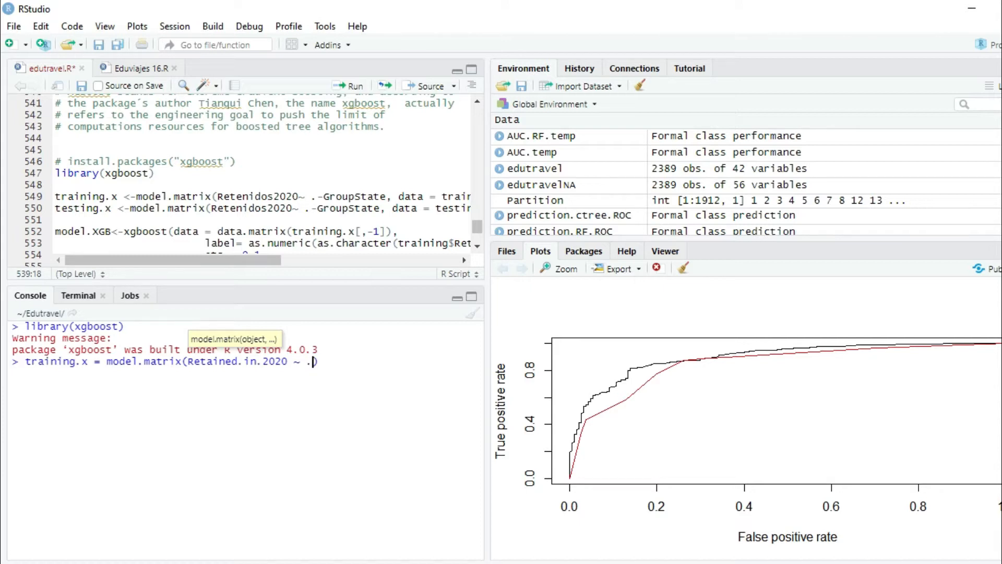
pyautogui.write(')')
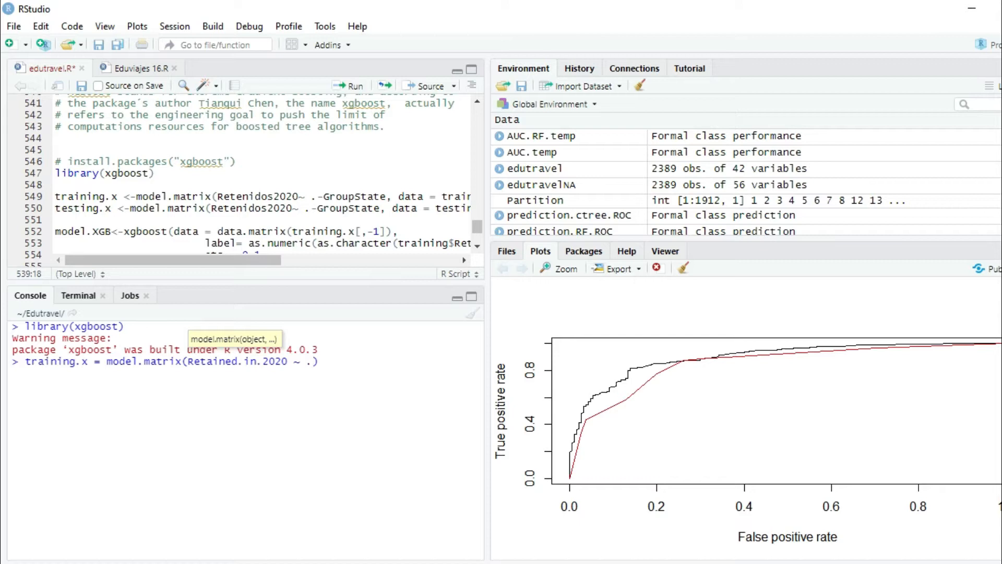
pyautogui.write('-GroupStat')
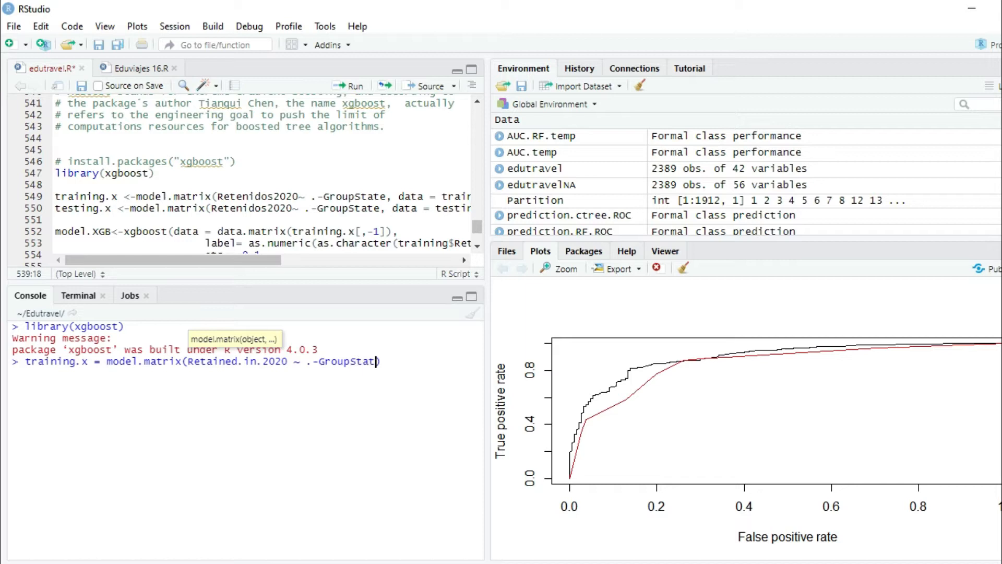
pyautogui.write('e,')
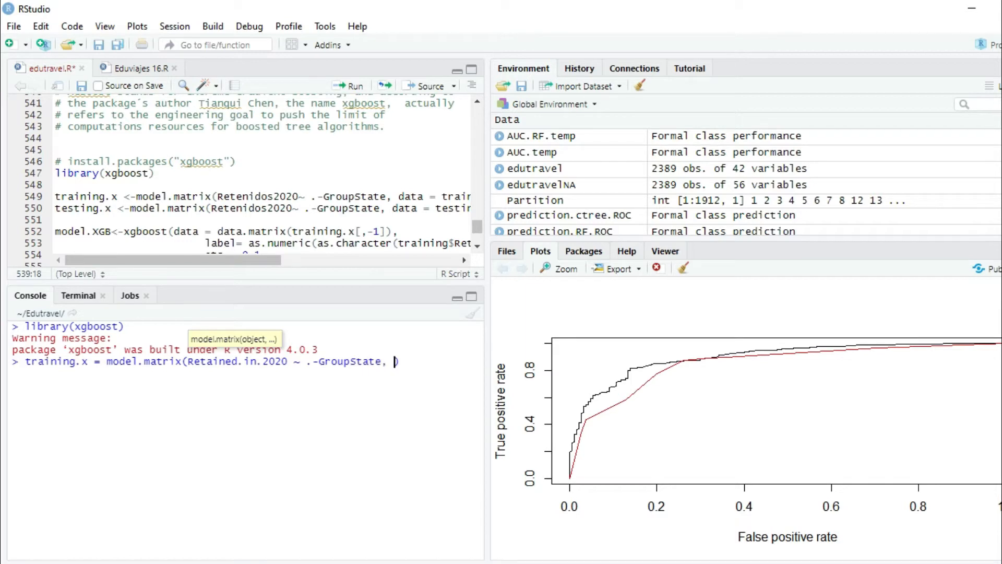
# Complete the model.matrix call with data = training, dismissing autocomplete
pyautogui.moveTo(166, 259); pyautogui.dragTo(313, 259)
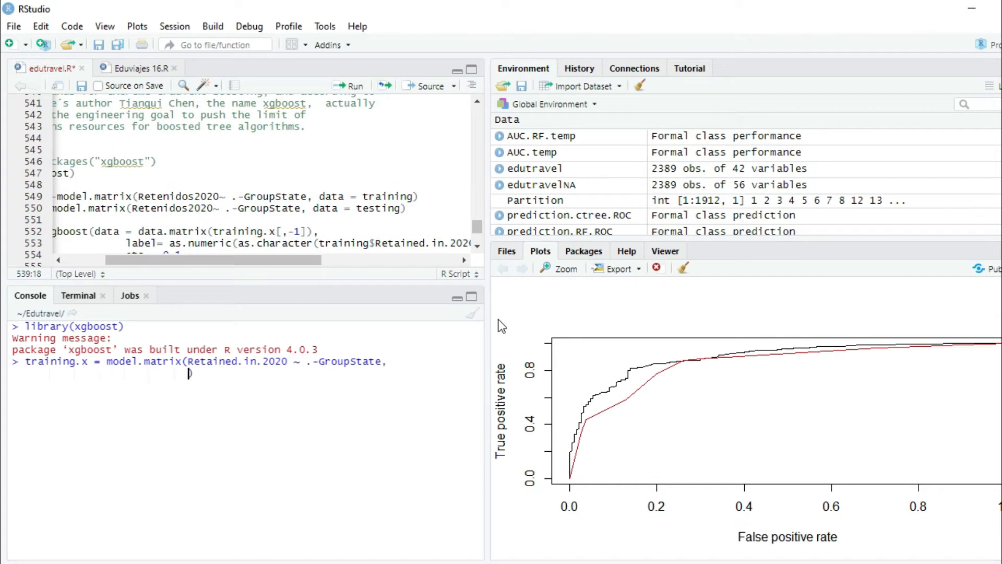
pyautogui.write('data =')
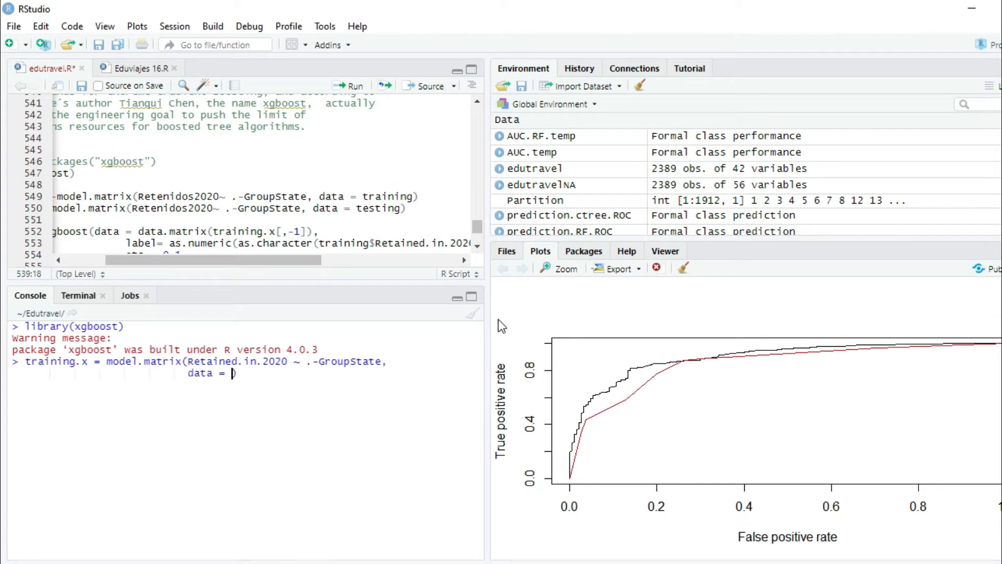
pyautogui.write('training')
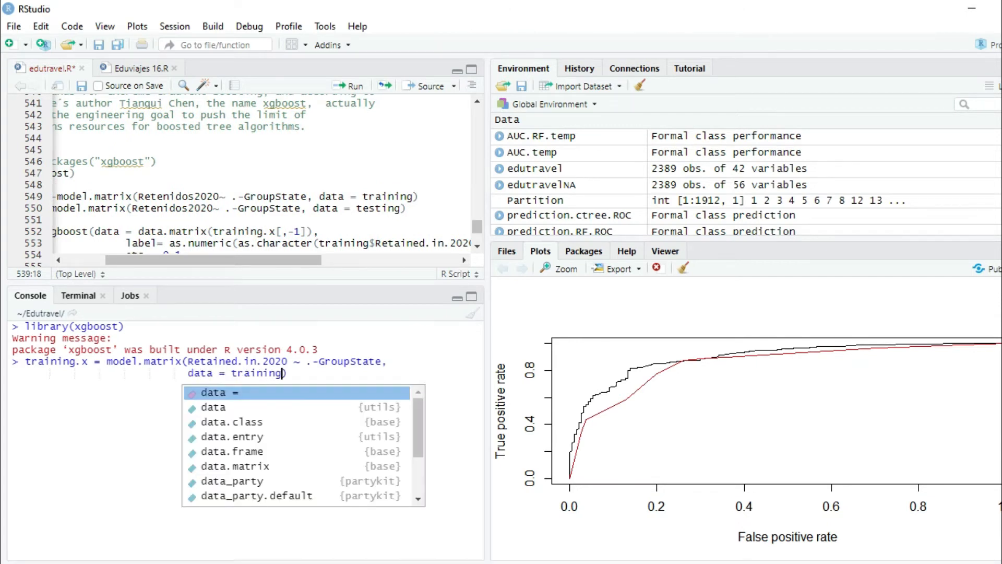
pyautogui.press('Escape')
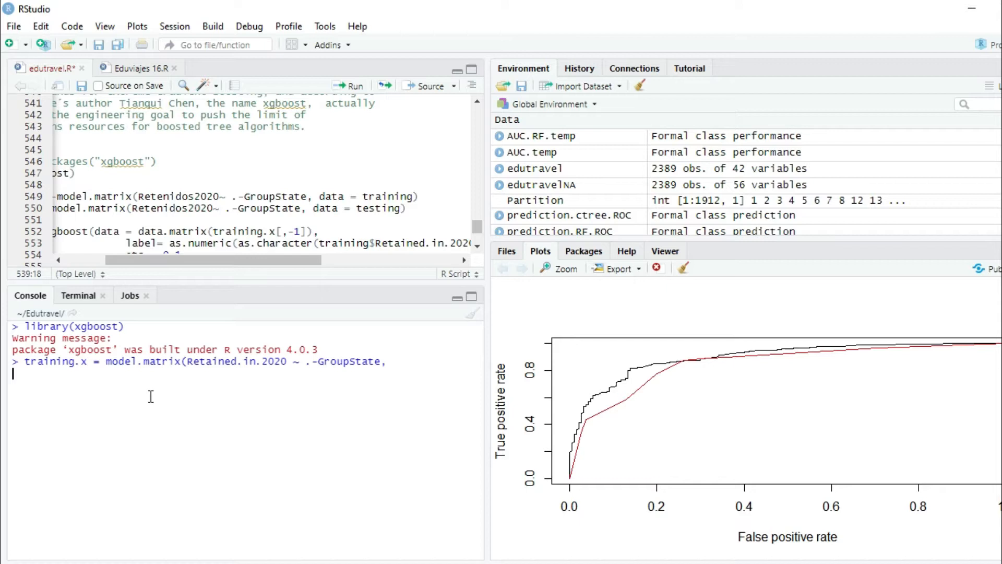
pyautogui.write('data = training)')
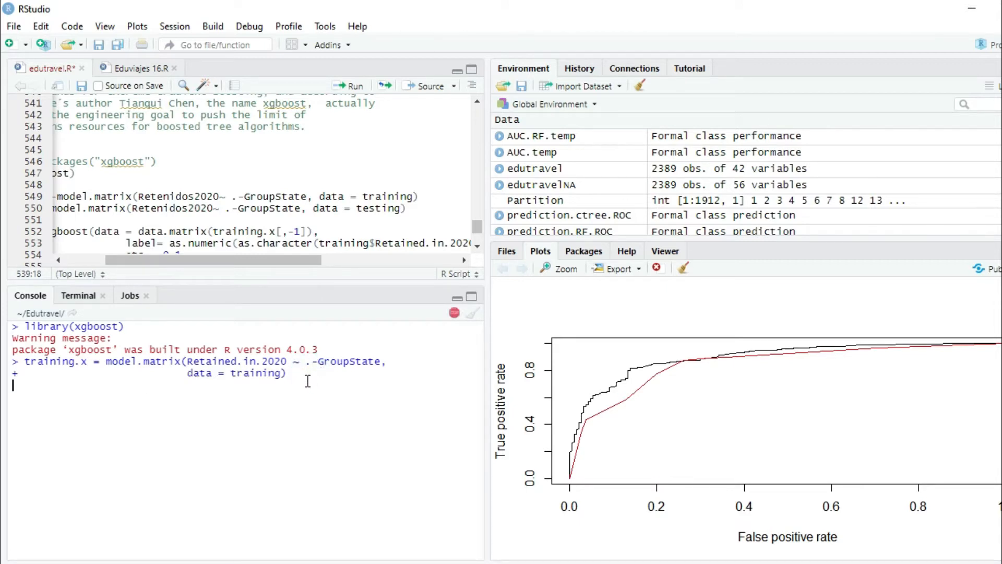
# Run the command and confirm training.x is a 372840-element, 3.1 MB matrix in Environment
pyautogui.press('Return')
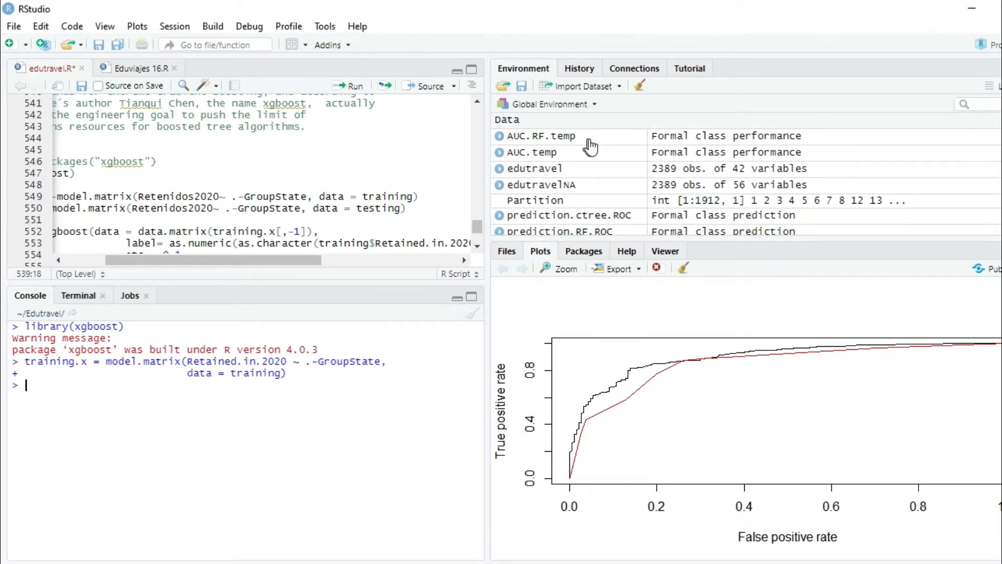
pyautogui.scroll(-3)
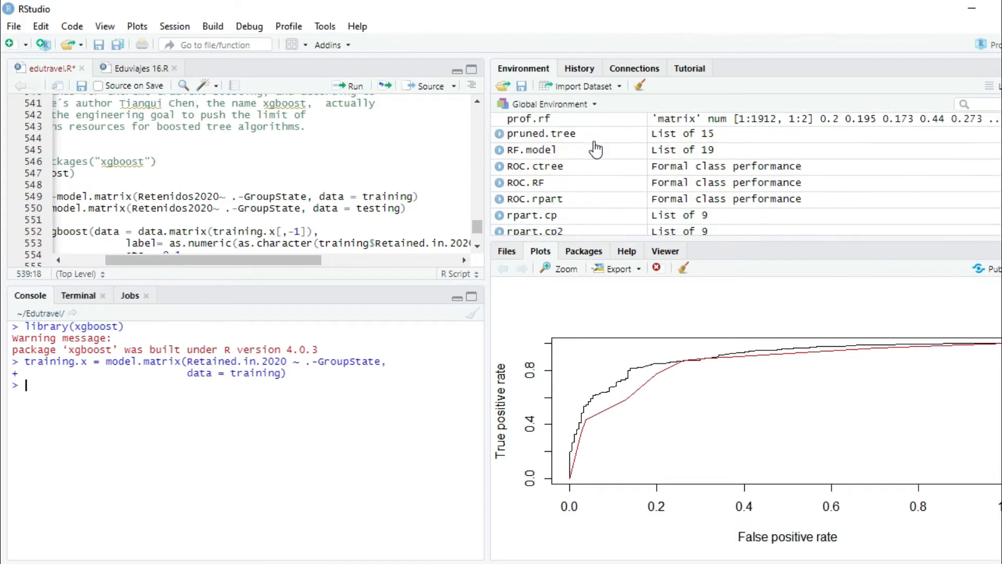
pyautogui.scroll(-3)
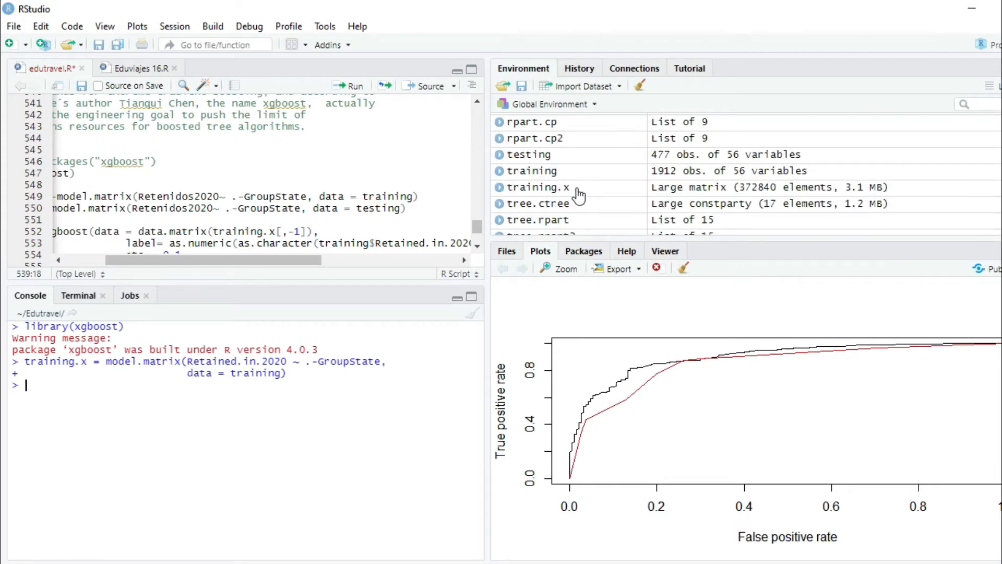
pyautogui.moveTo(459, 187)
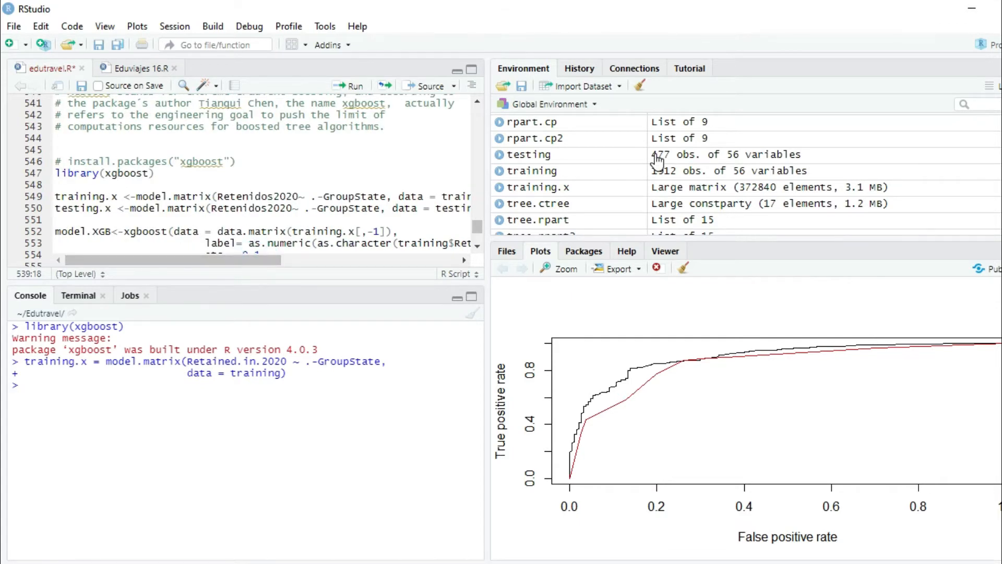
pyautogui.write('tex')
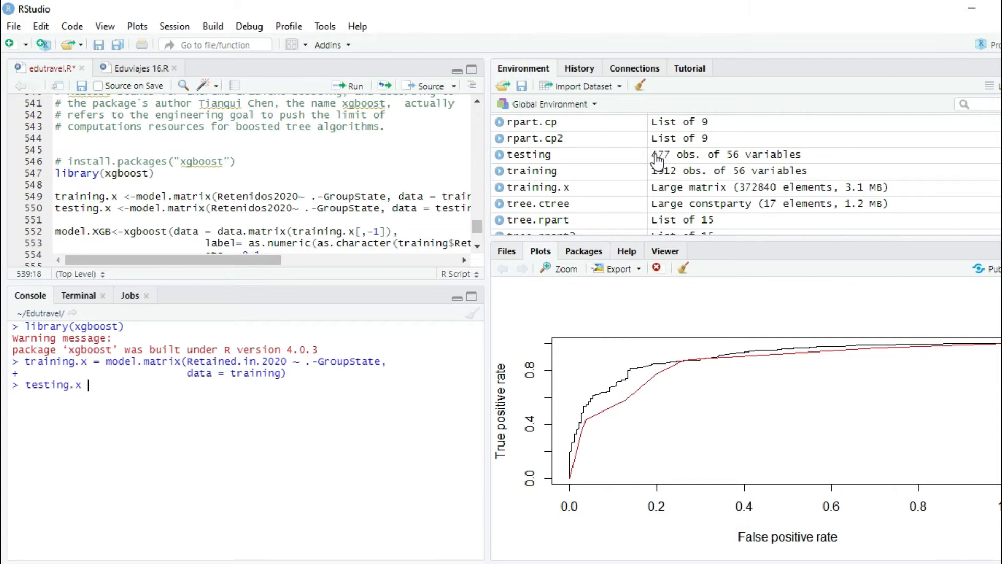
# Build testing.x = model.matrix(Retained.in.2020 ~ .-GroupState, data = testing)
pyautogui.write('=')
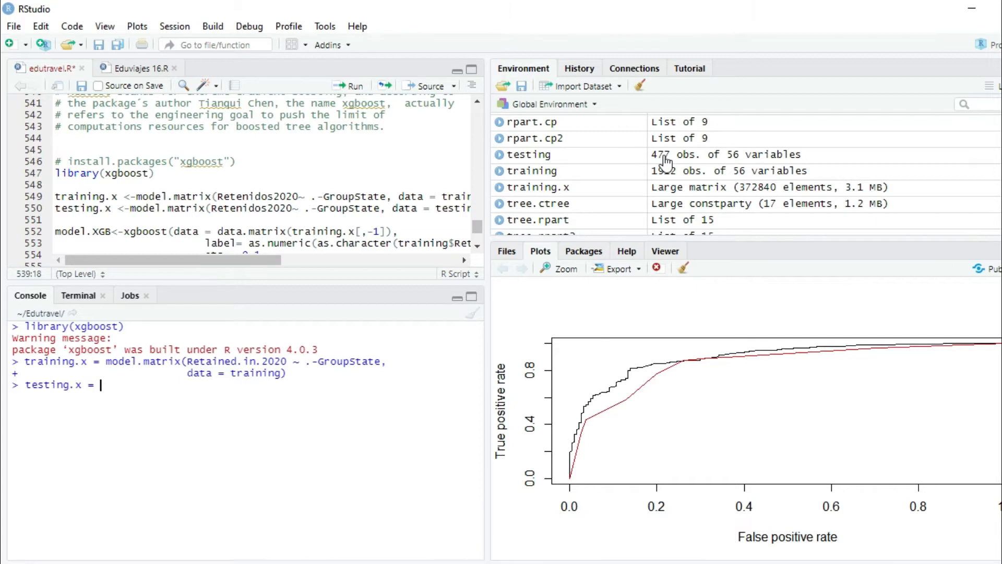
pyautogui.write('model.matrix(')
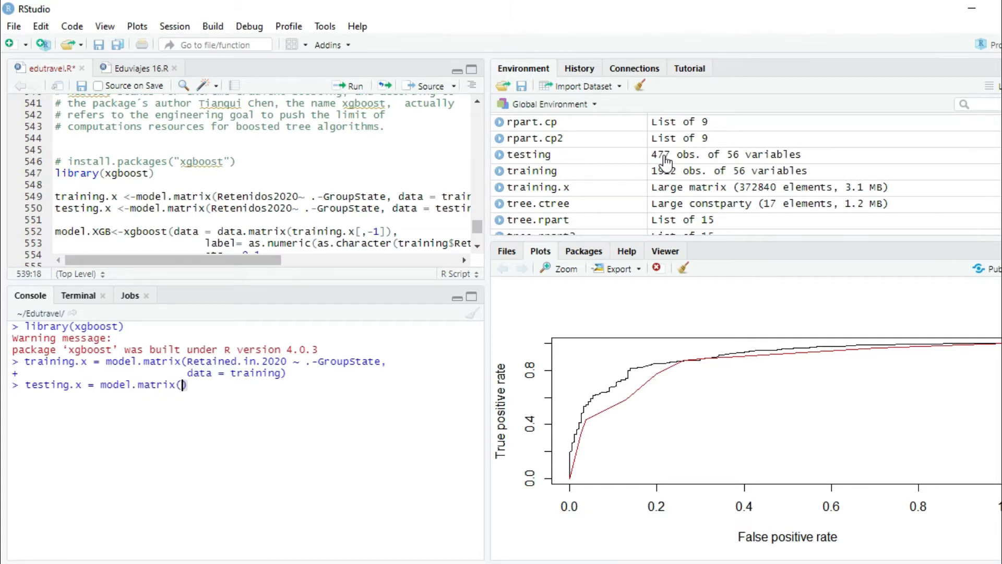
pyautogui.write('Ra')
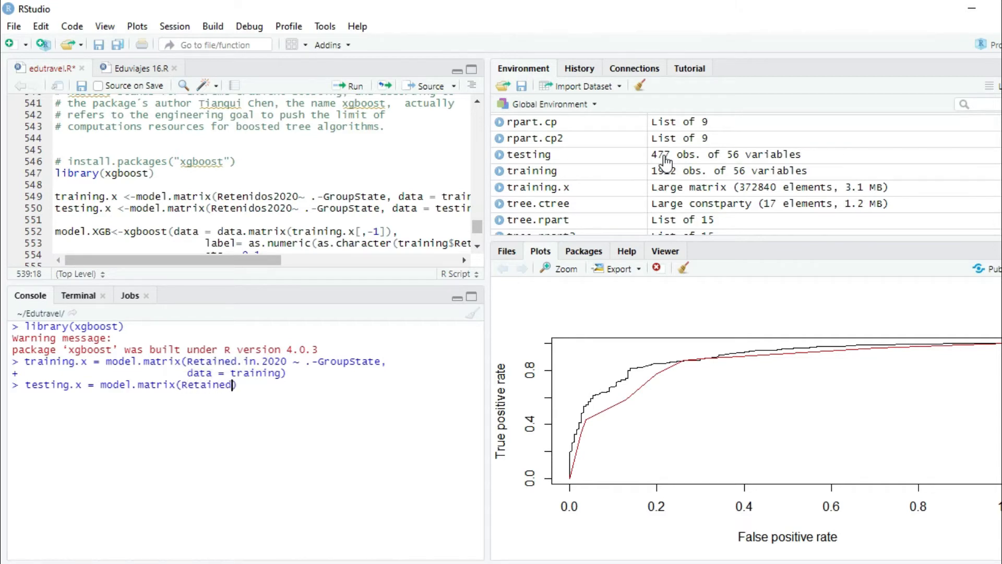
pyautogui.write('.in.2020')
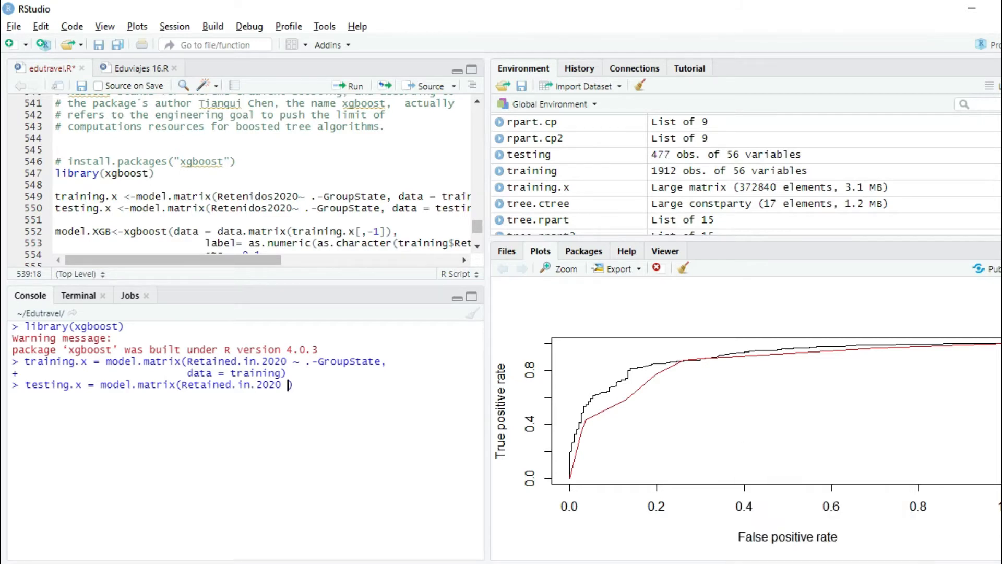
pyautogui.write('~')
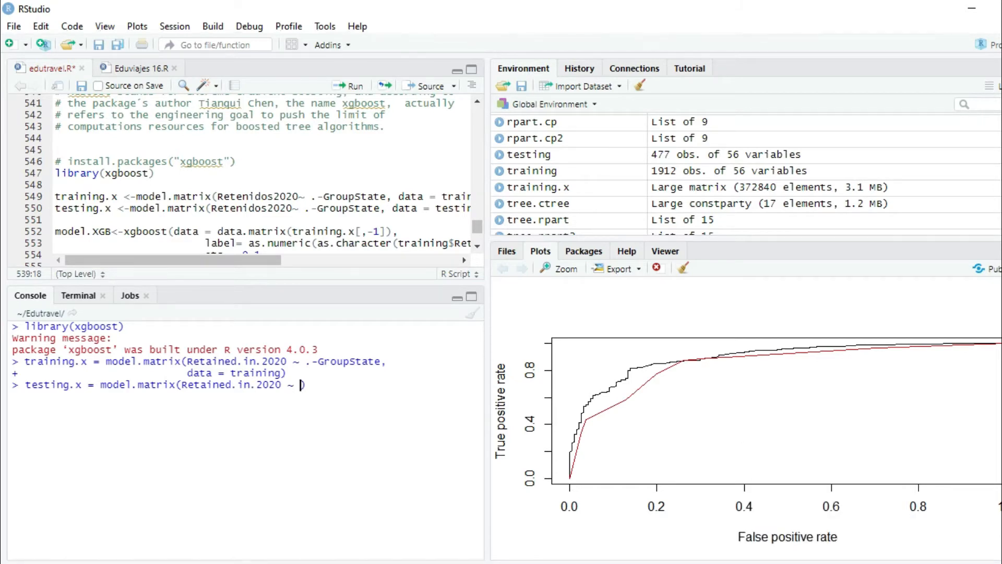
pyautogui.write('.)')
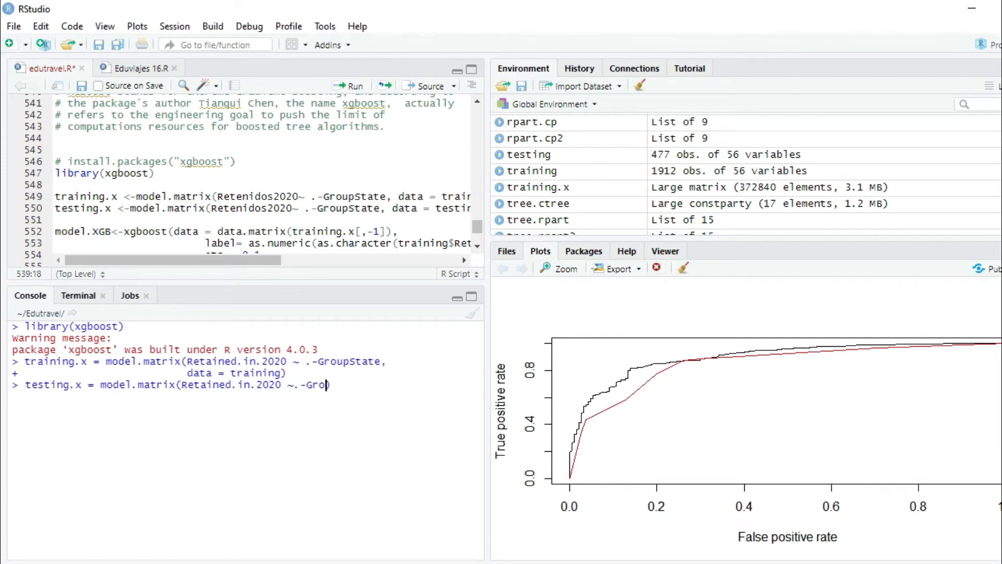
pyautogui.write('upState,')
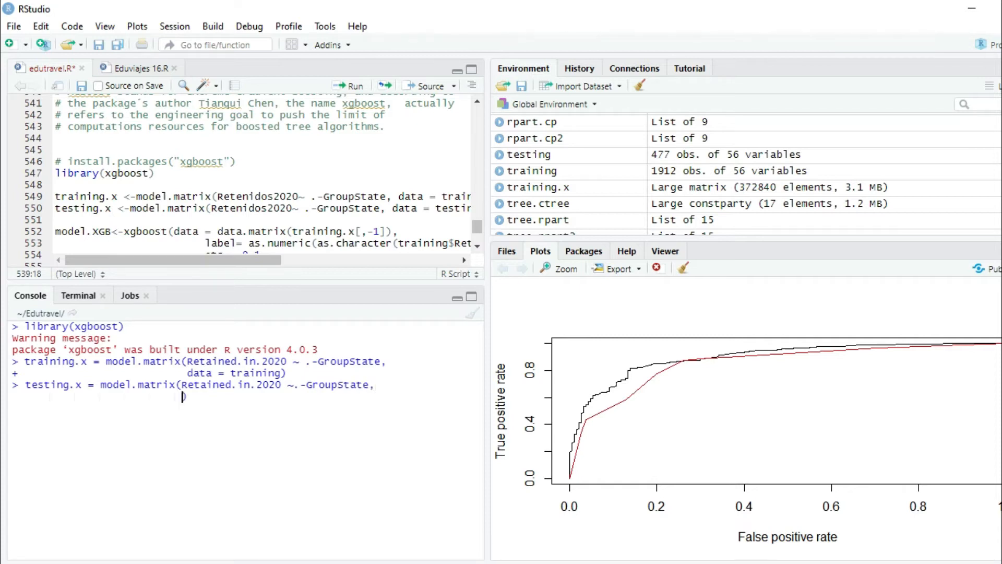
pyautogui.write('data = )')
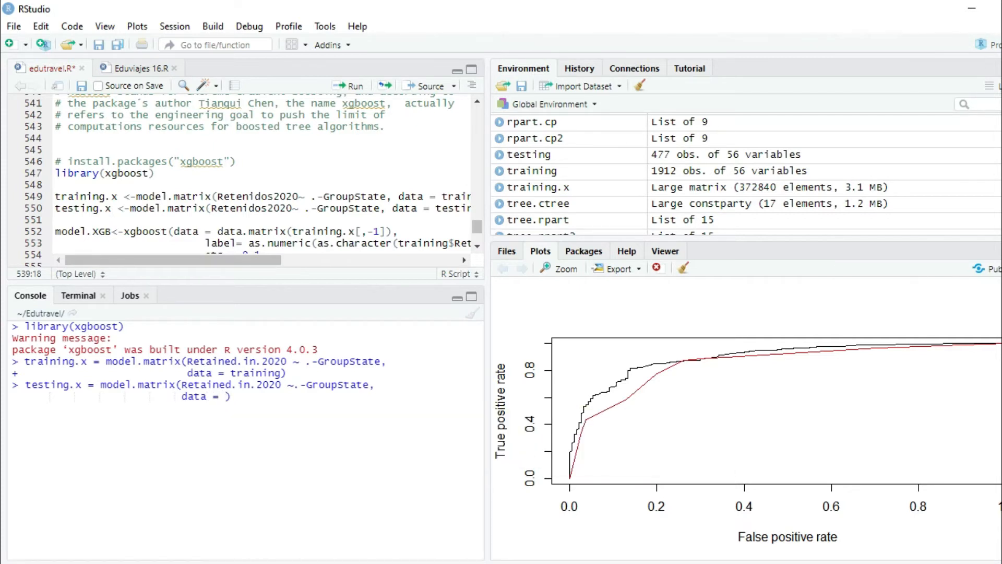
pyautogui.write('testing')
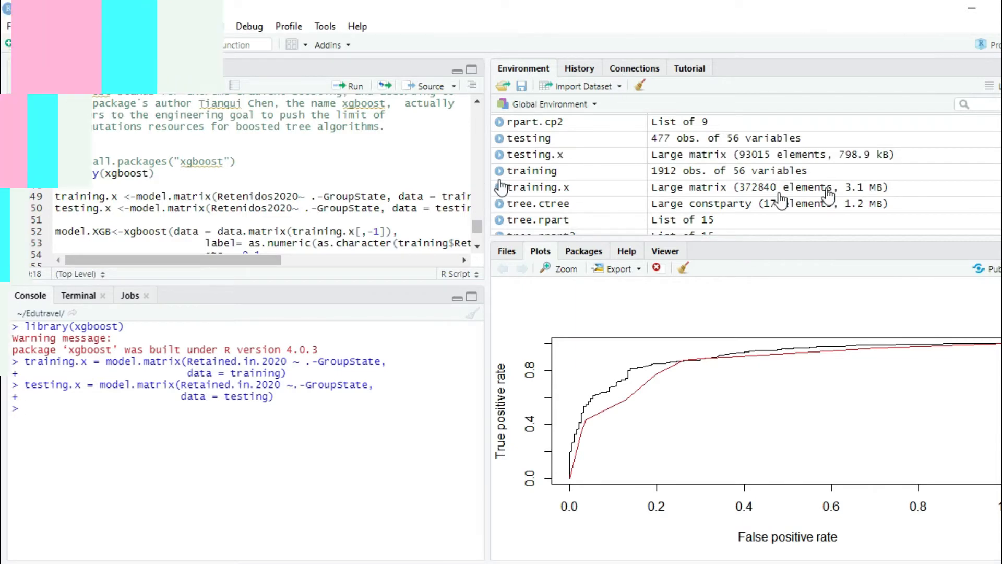
# Browse training.x's 1,912 rows and 195 columns in the data viewer, then return to edutravel.R
pyautogui.click(499, 188)
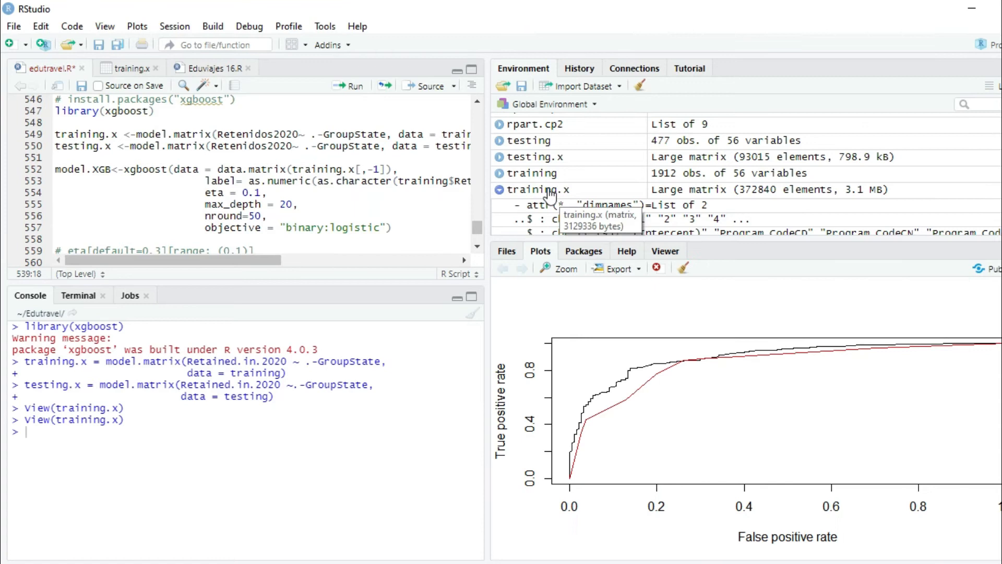
pyautogui.press('Return')
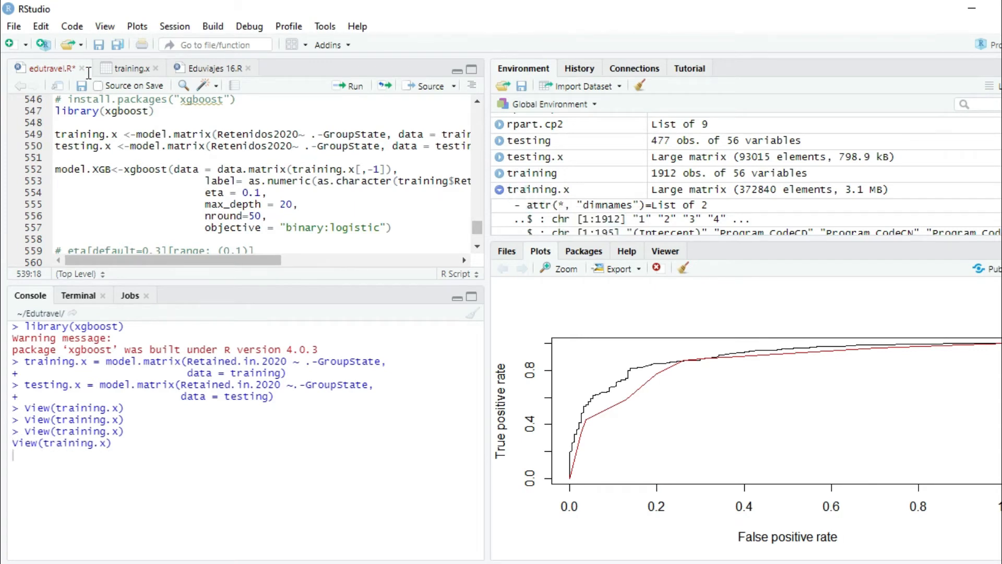
pyautogui.click(129, 68)
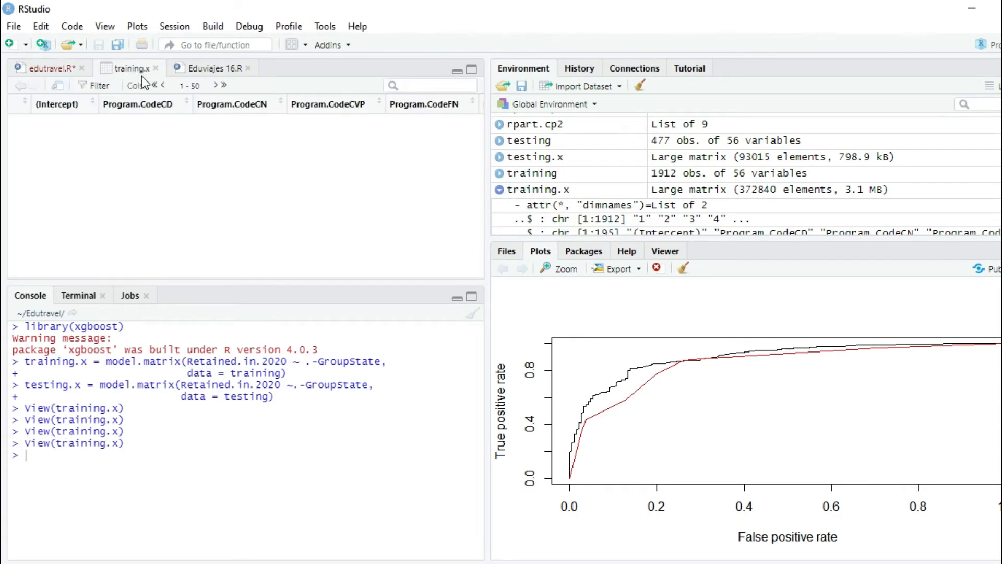
pyautogui.moveTo(175, 133)
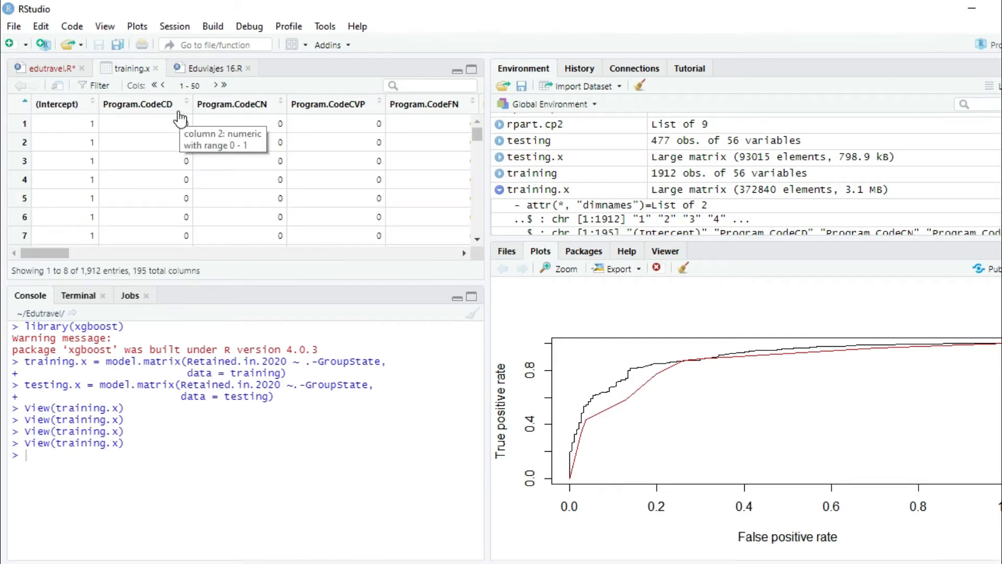
pyautogui.moveTo(182, 152)
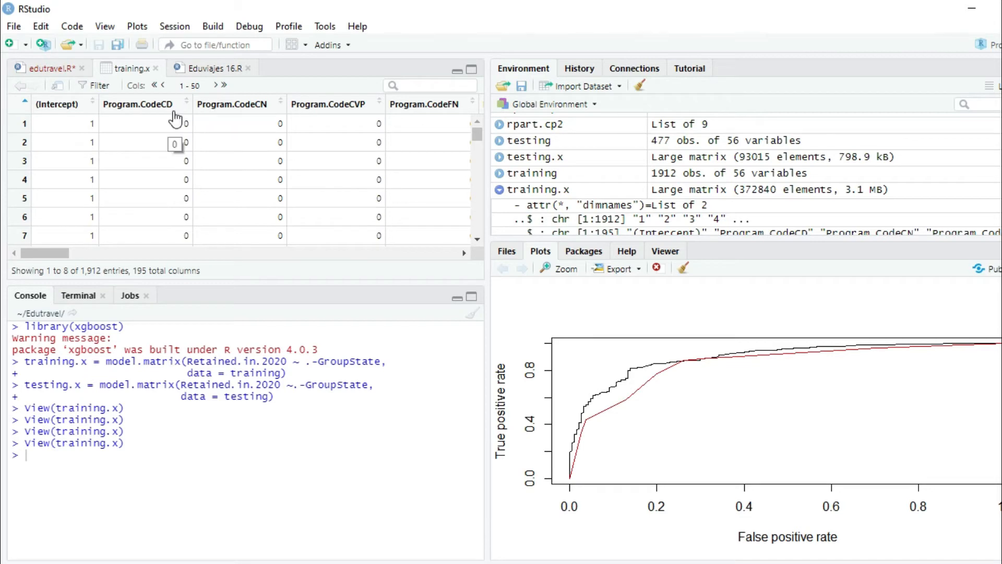
pyautogui.moveTo(151, 108)
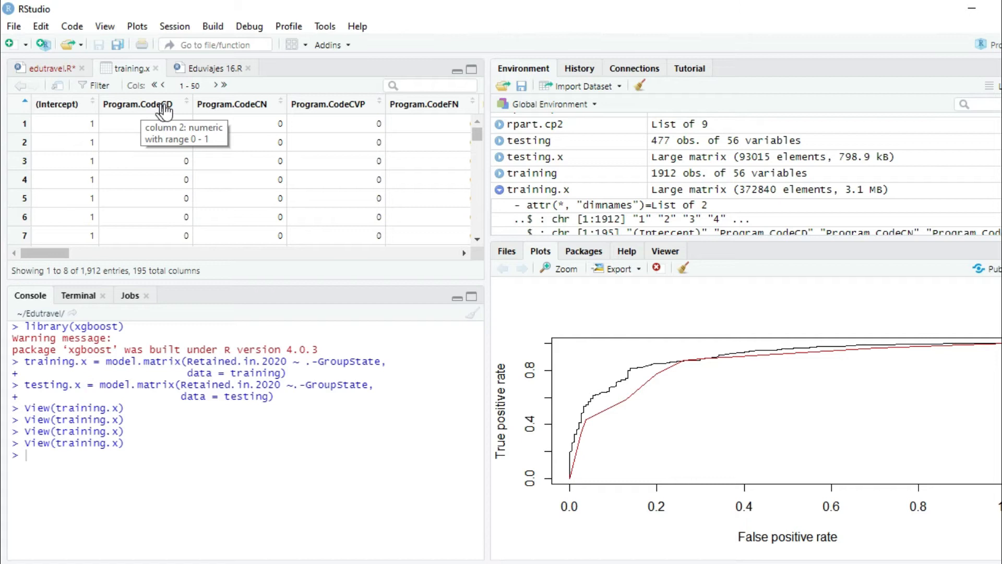
pyautogui.moveTo(297, 110)
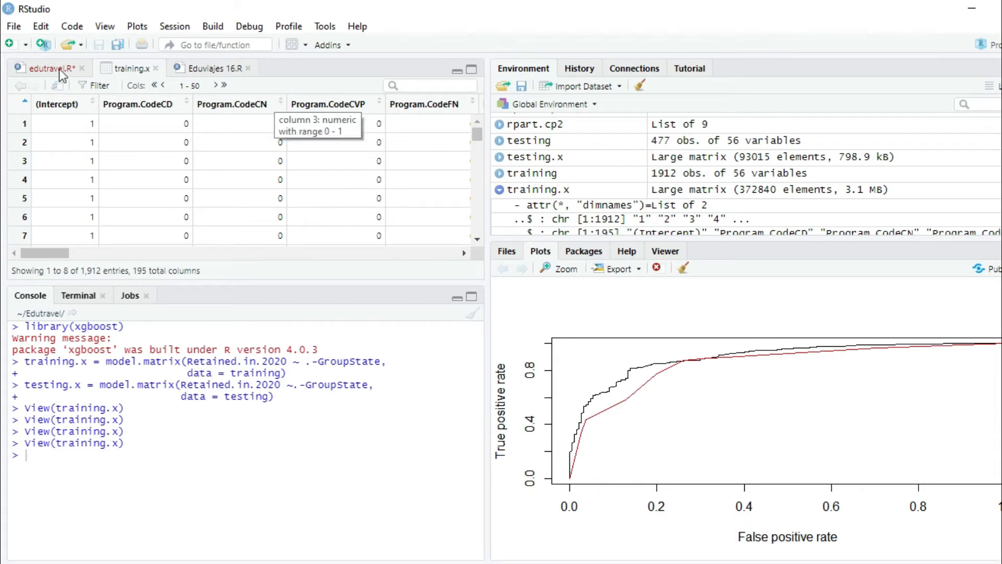
pyautogui.click(36, 69)
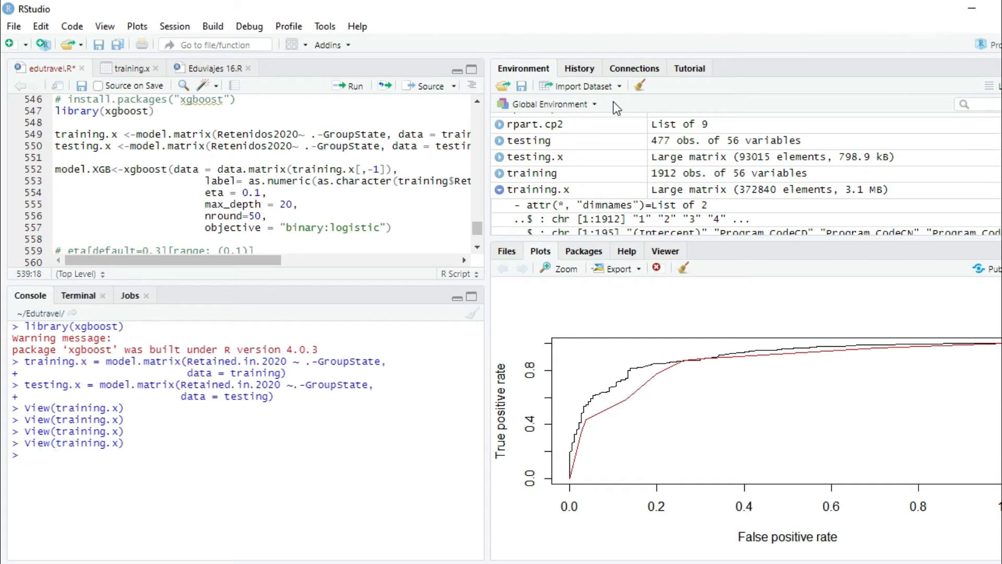
# Start model.XGB = xgboost with data = data.matrix(training.x[,-1])
pyautogui.write('mod')
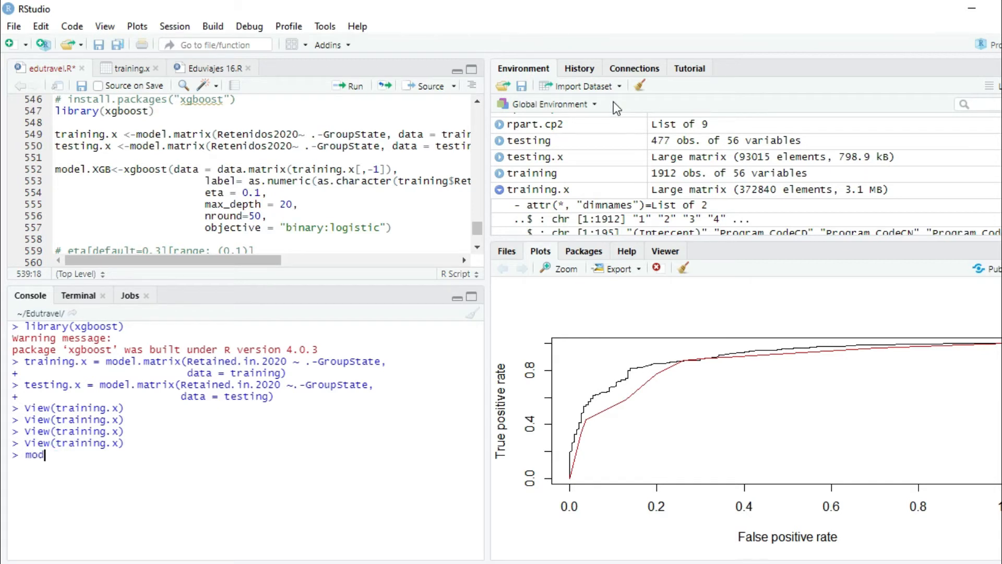
pyautogui.write('el.x')
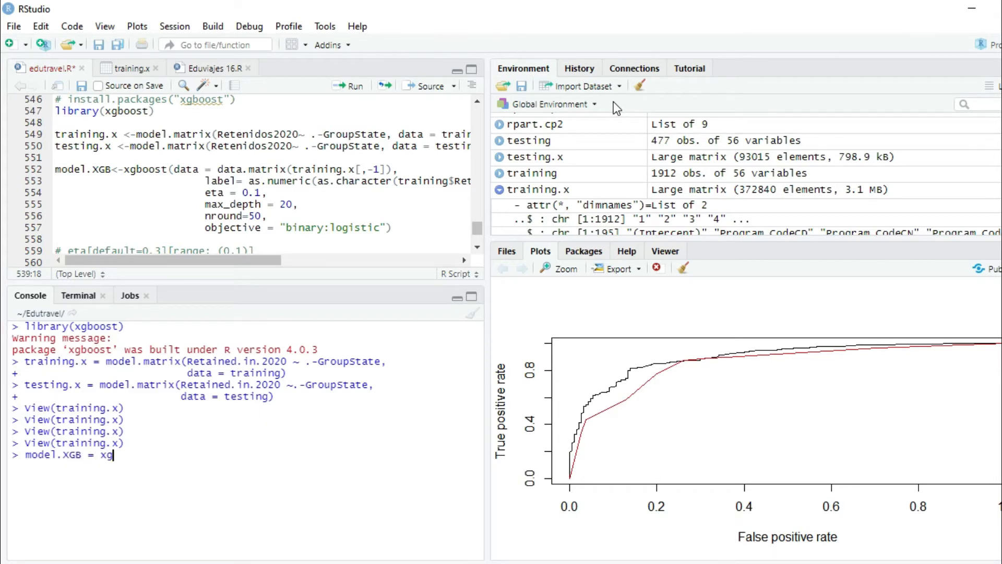
pyautogui.write('boost(')
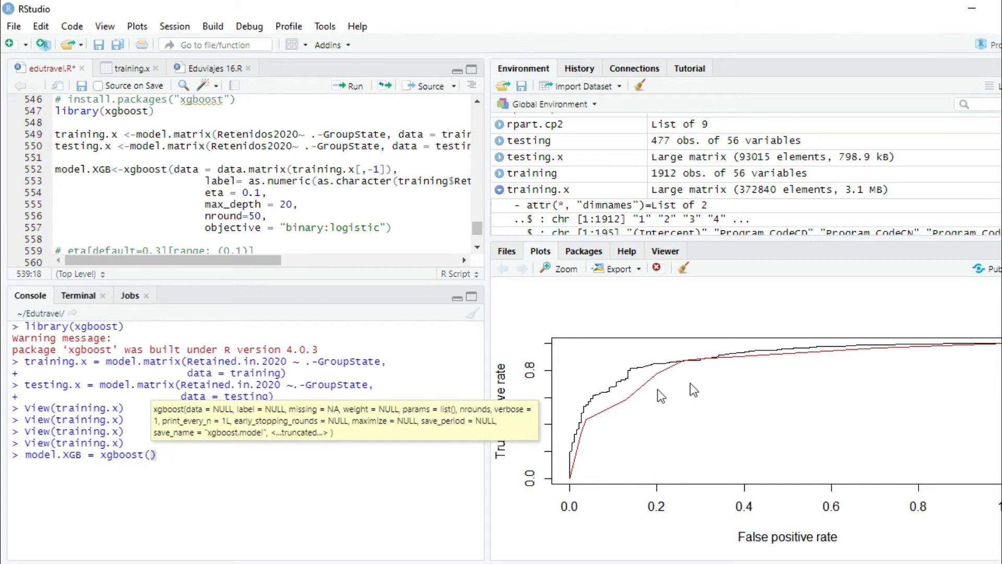
pyautogui.moveTo(936, 102)
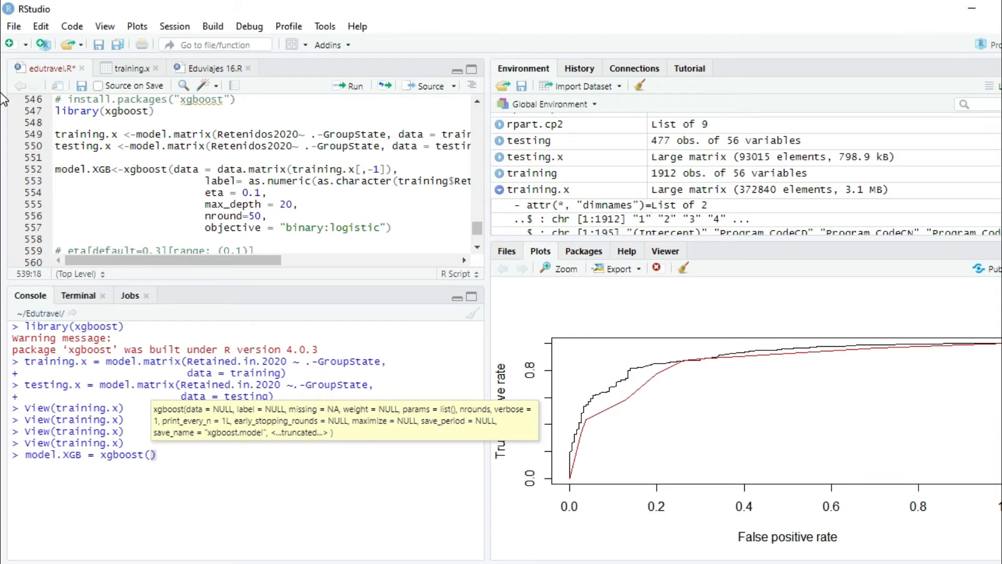
pyautogui.write('data =')
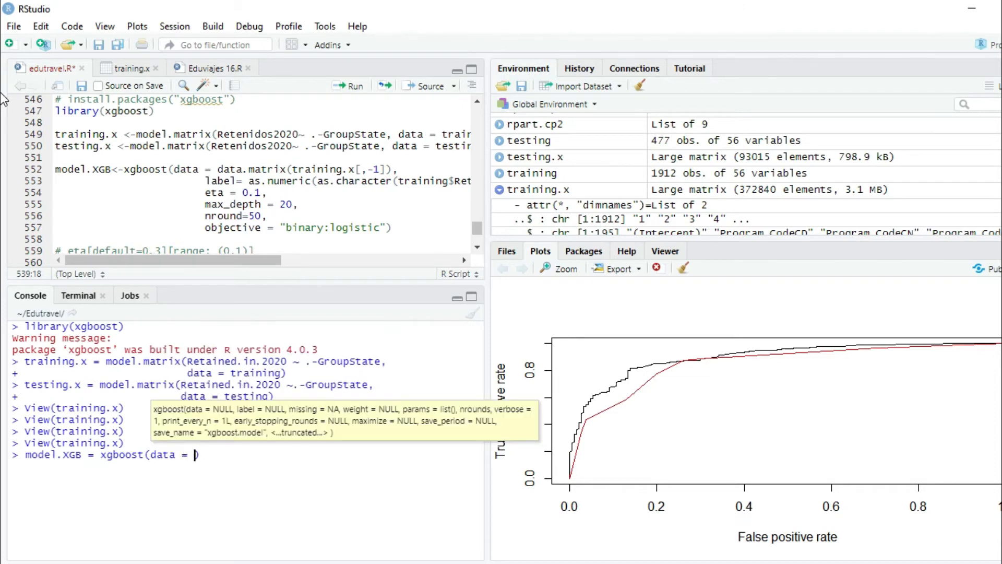
pyautogui.write('data.matr')
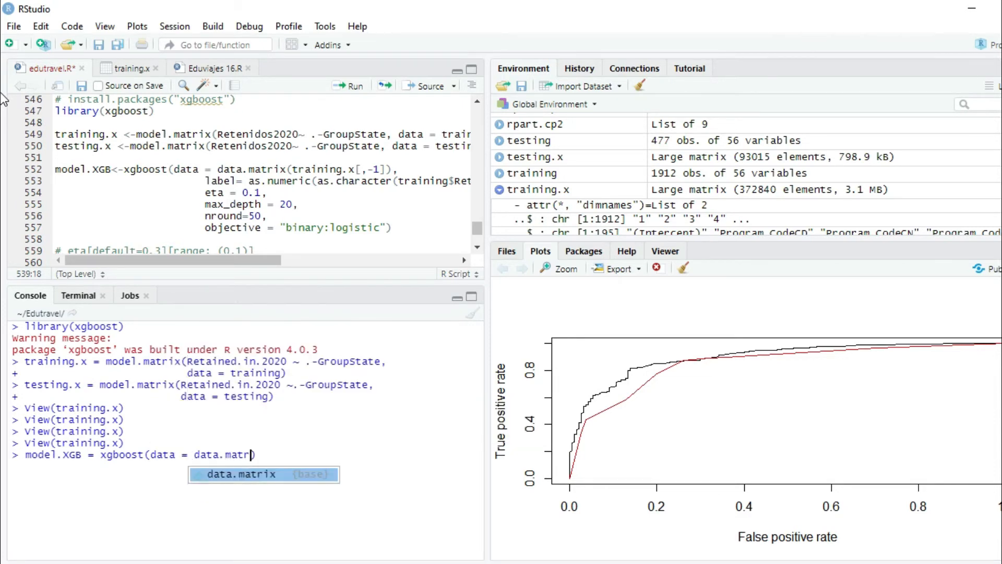
pyautogui.press('Tab')
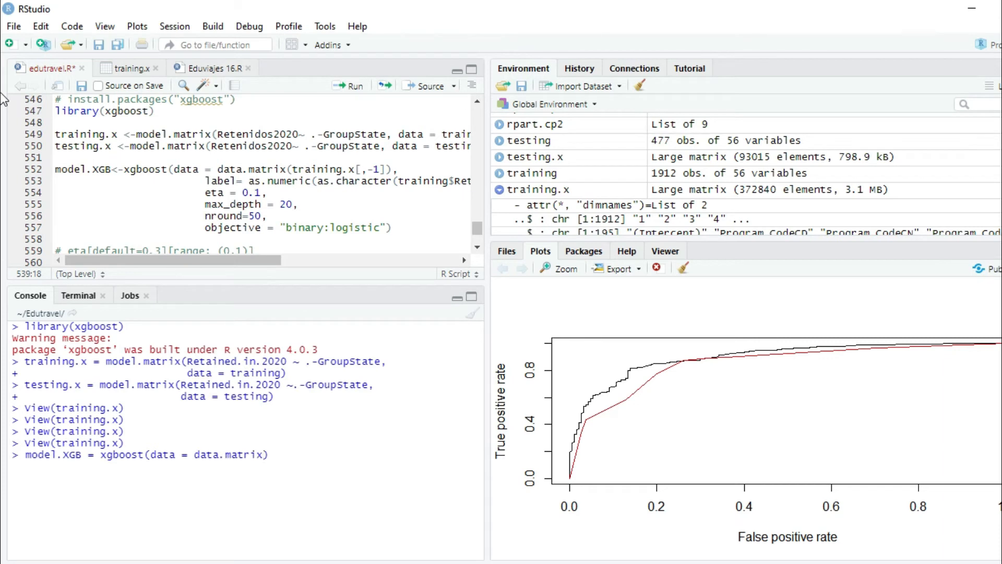
pyautogui.write('(')
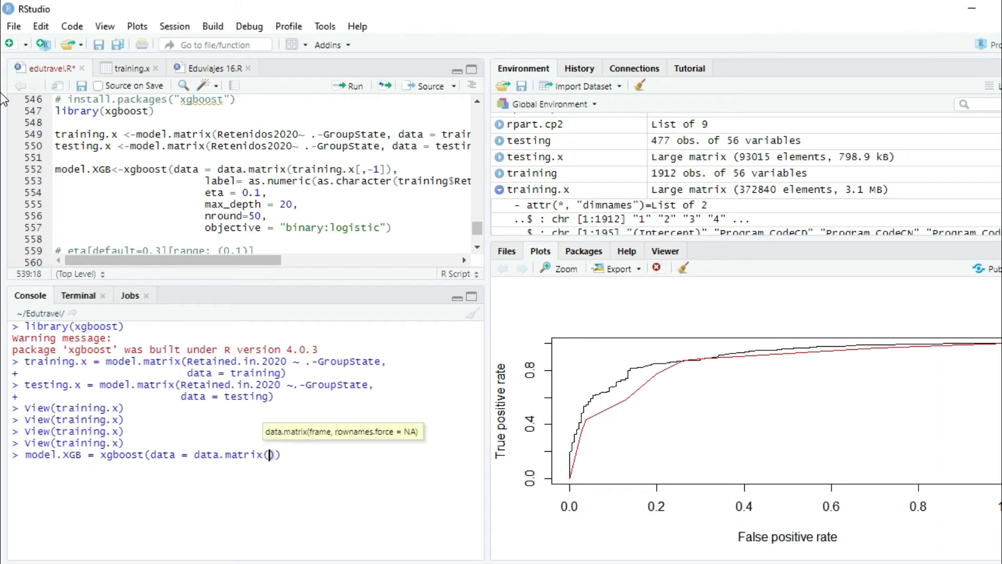
pyautogui.write('trainin')
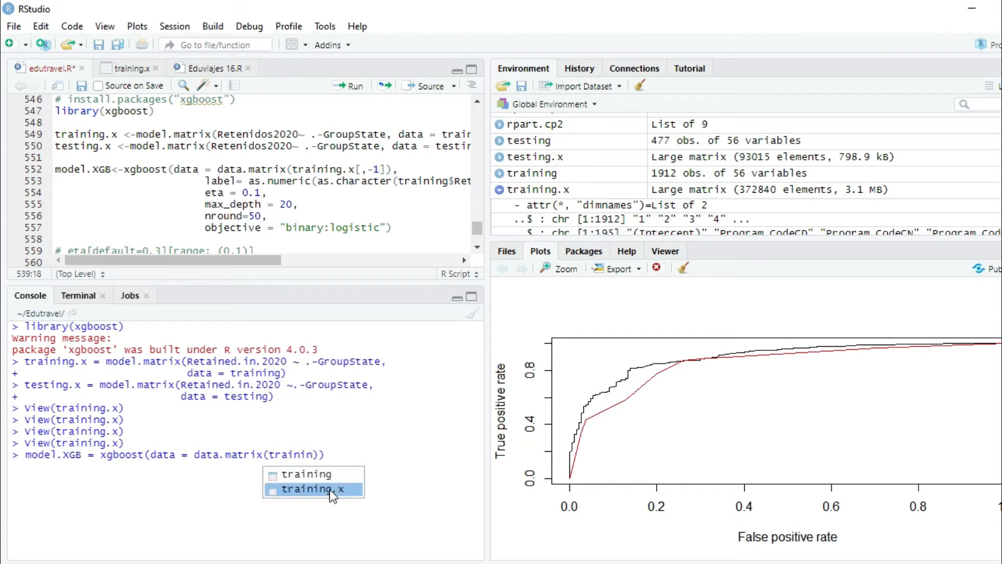
pyautogui.click(313, 488)
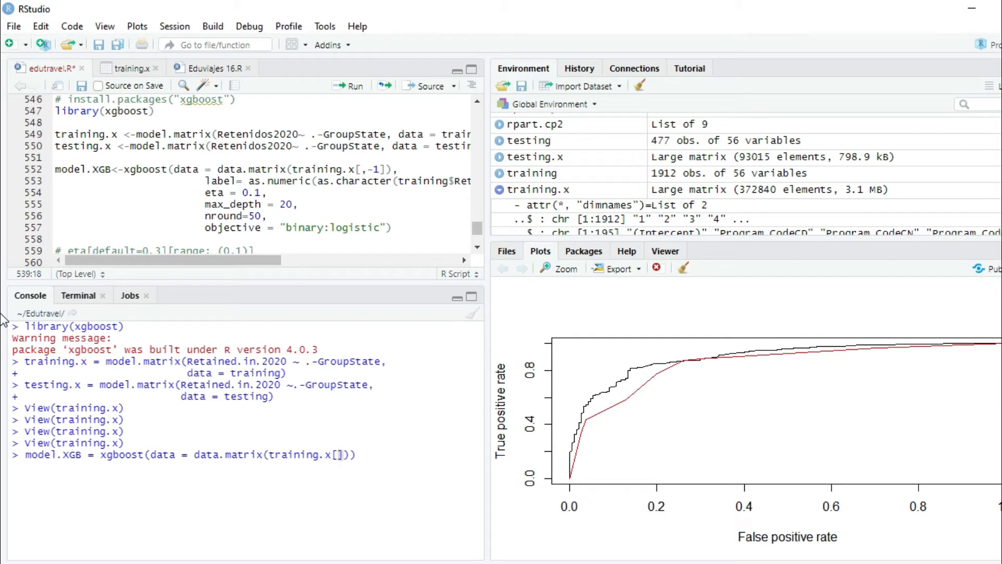
pyautogui.write(',-')
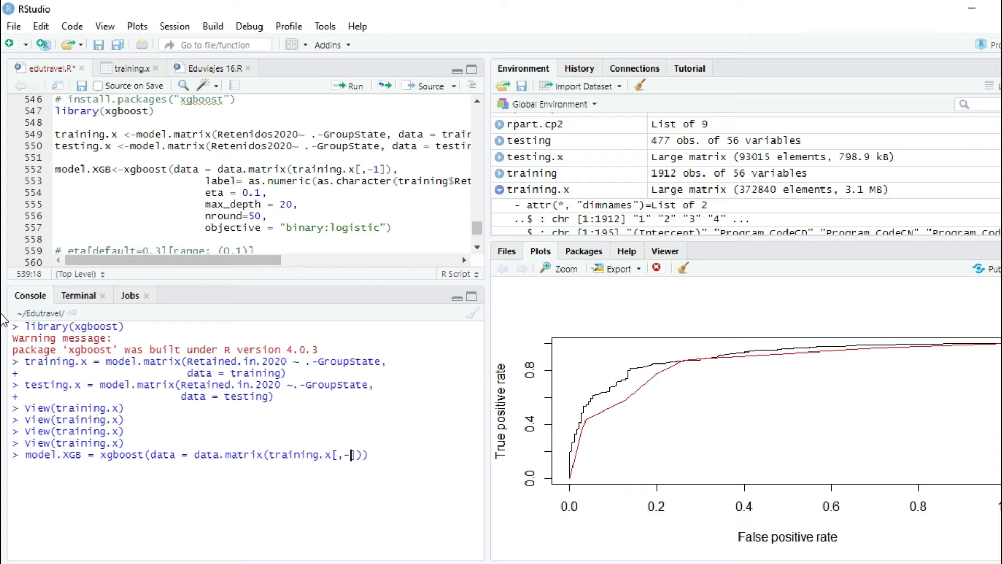
pyautogui.write('1')
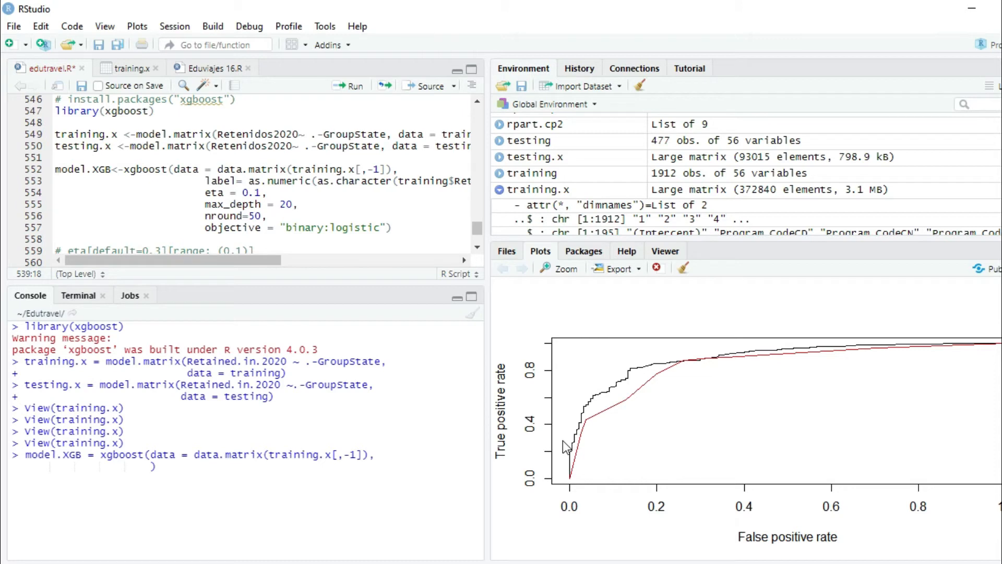
# Add label = as.numeric(as.character(training$Retained.in.2020)) and continue on a new line
pyautogui.write('label =')
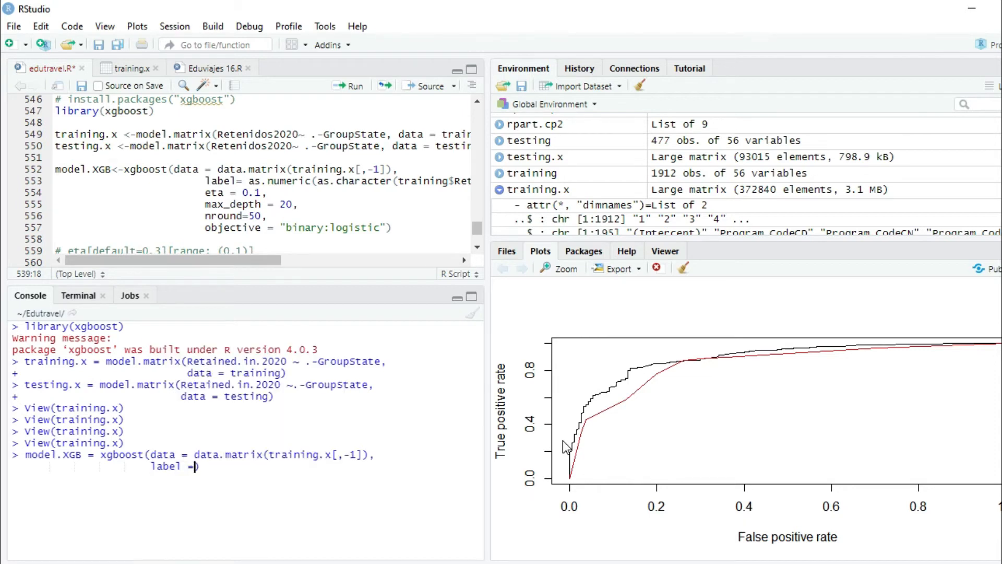
pyautogui.write('as.numeric(')
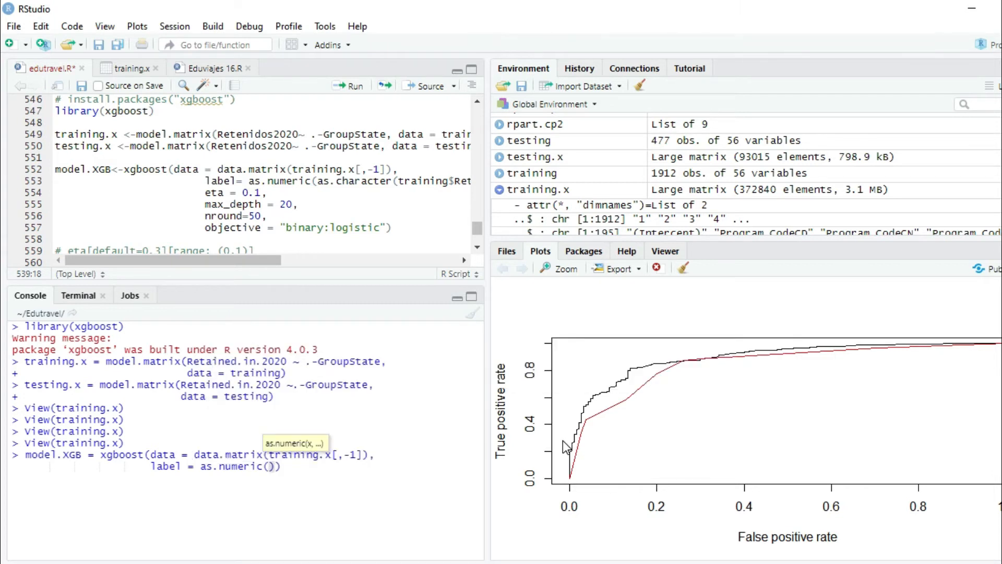
pyautogui.write('as.cha')
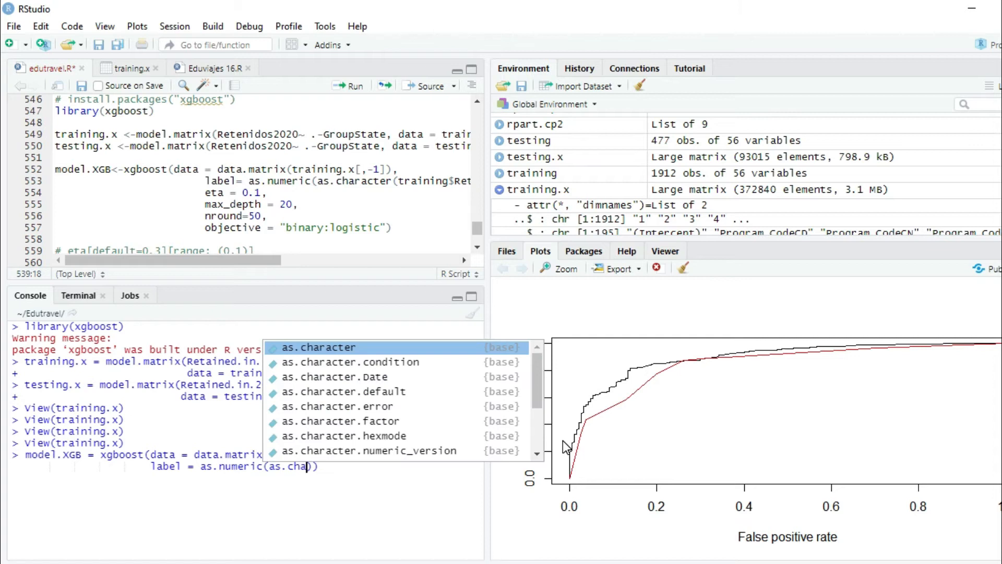
pyautogui.write('ca')
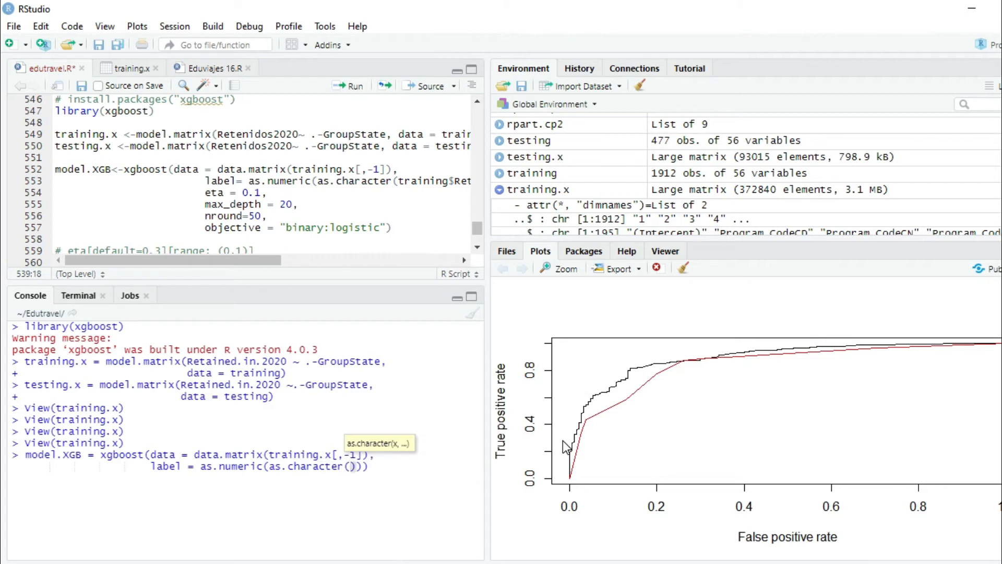
pyautogui.write('traini')
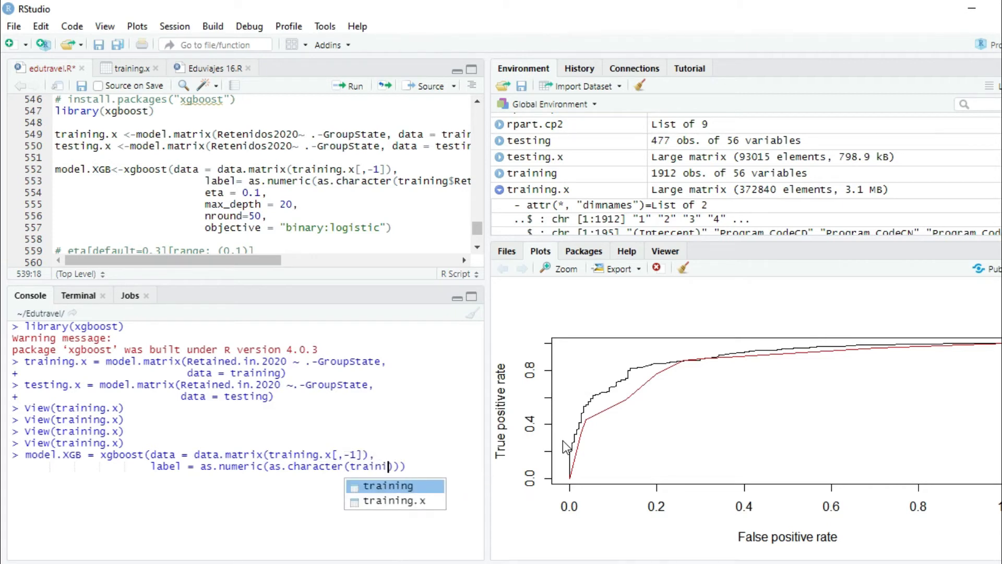
pyautogui.moveTo(409, 501)
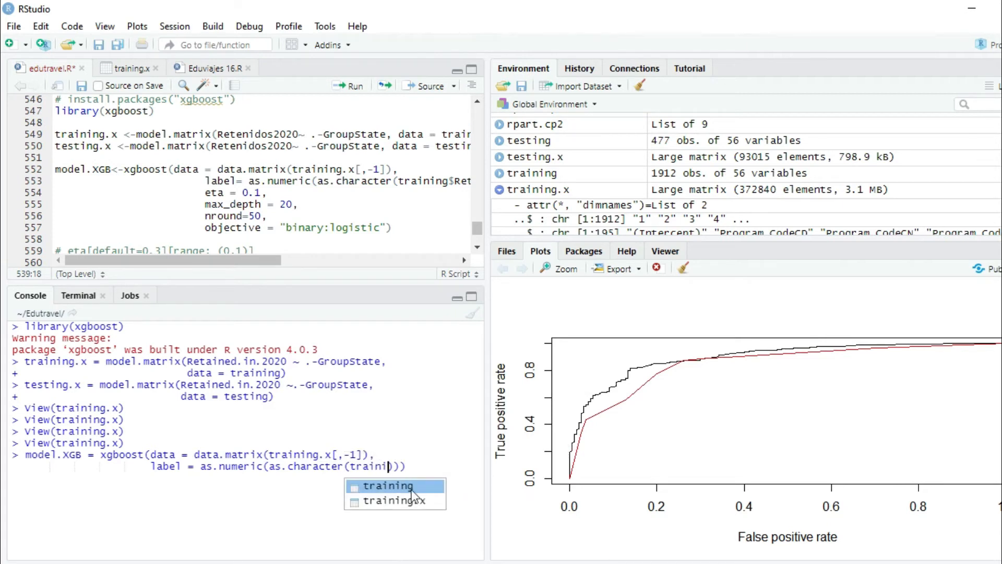
pyautogui.click(388, 485)
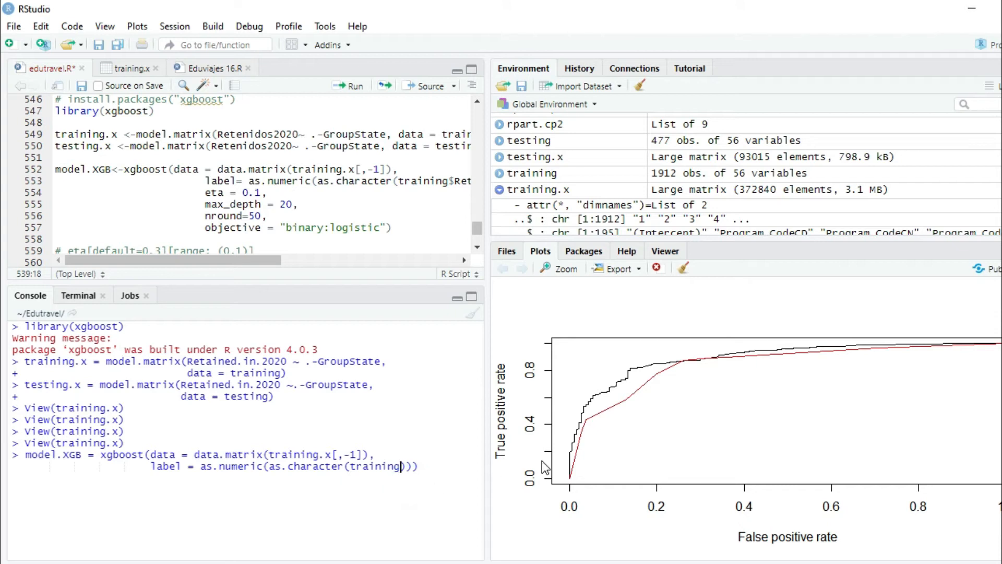
pyautogui.write('$')
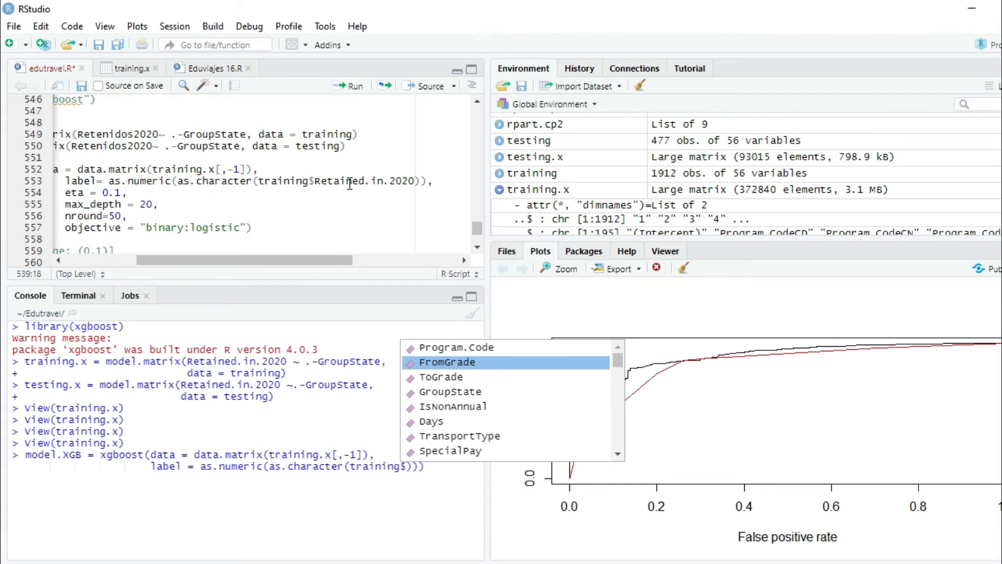
pyautogui.moveTo(414, 204)
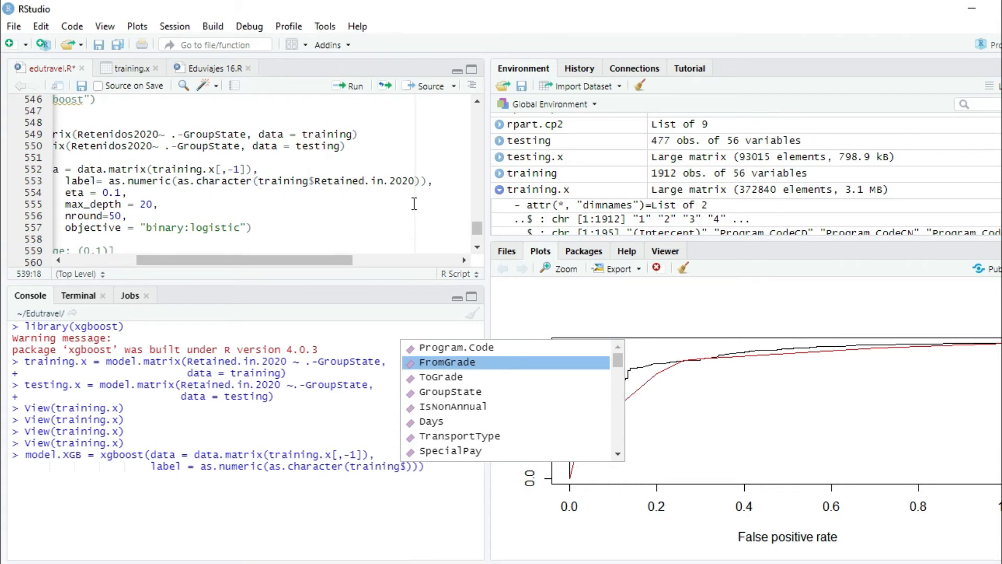
pyautogui.write('Retained.in.')
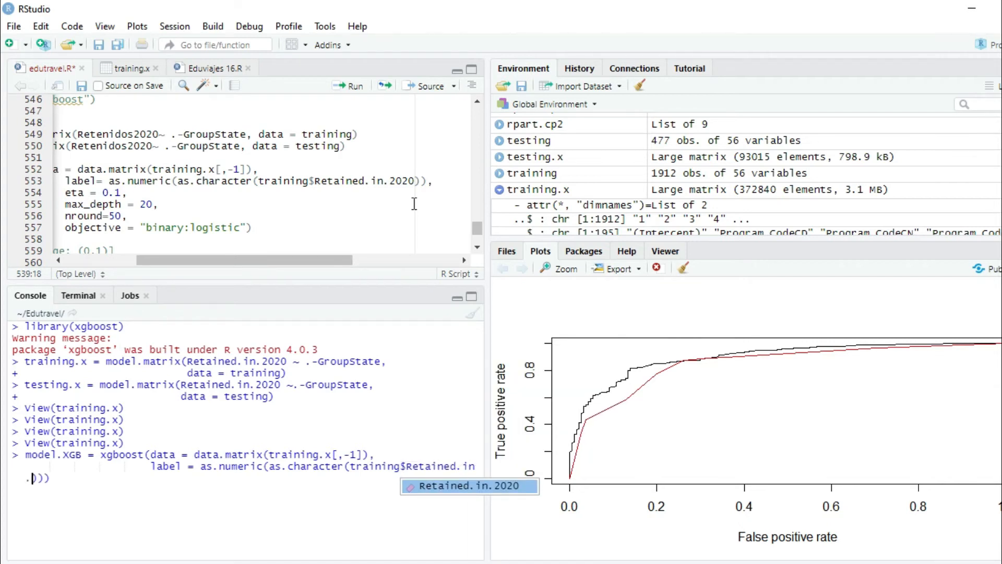
pyautogui.write('2020')
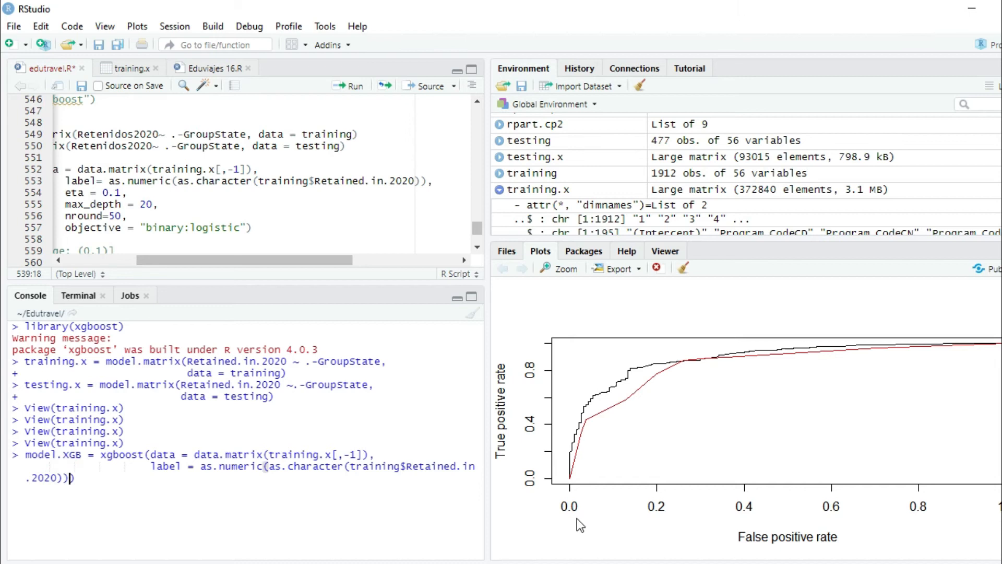
pyautogui.write(')')
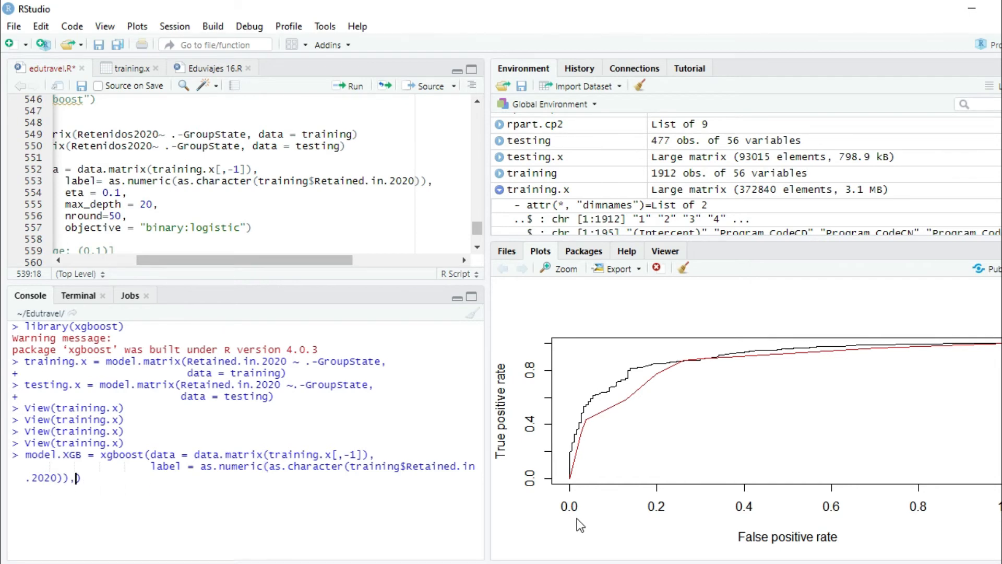
pyautogui.press('Enter')
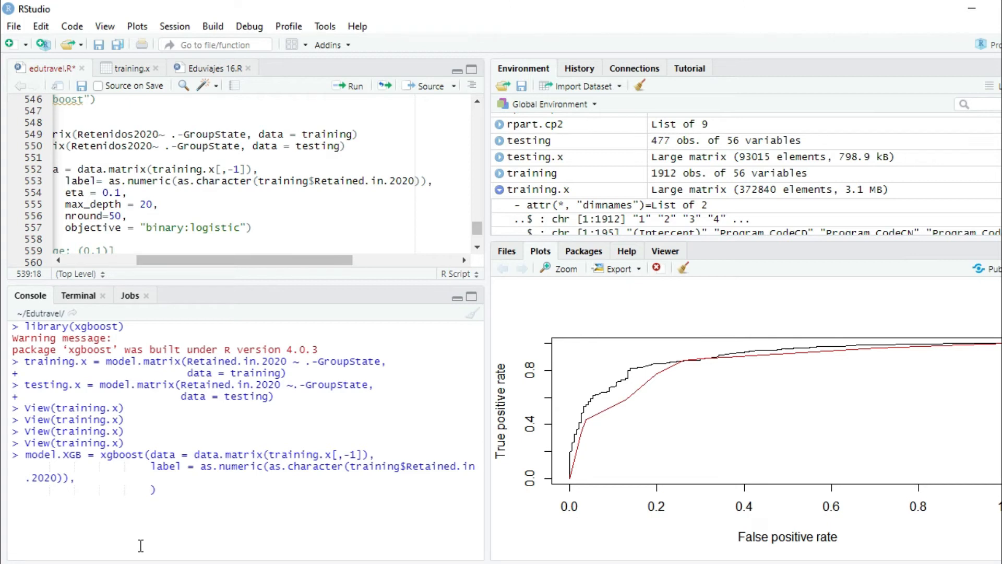
pyautogui.moveTo(461, 385)
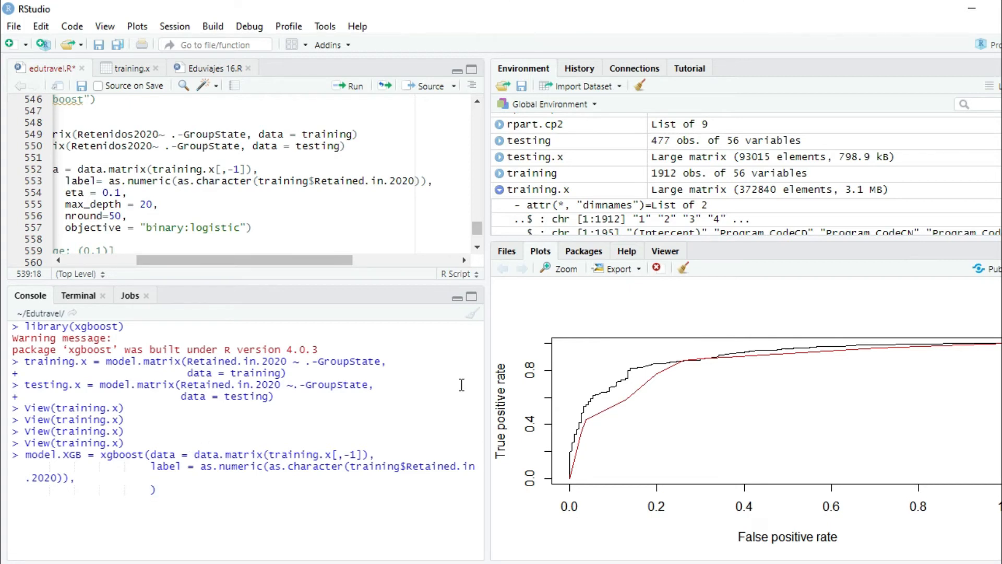
pyautogui.moveTo(413, 204)
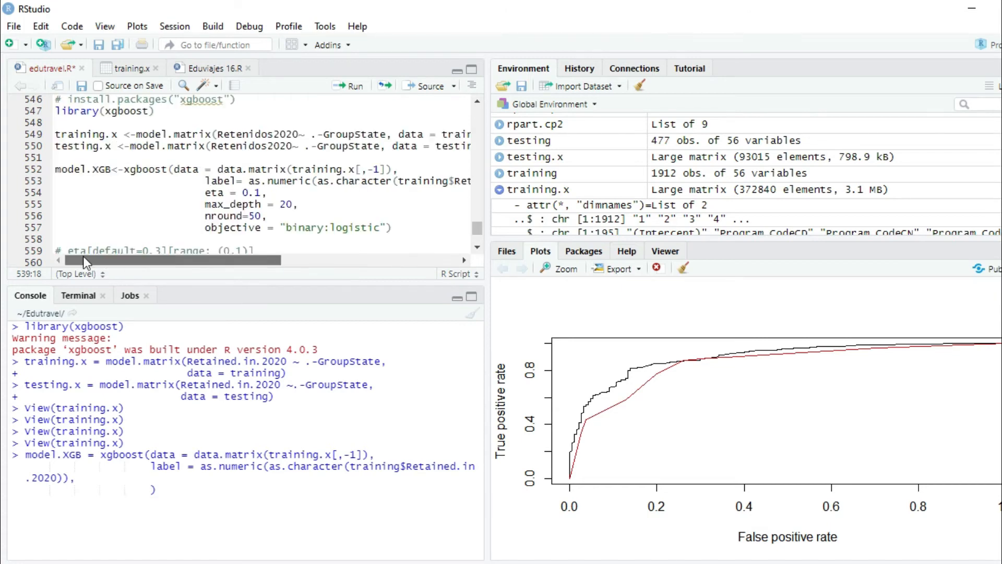
# Add eta = 0.1 and max_depth = 20 to the xgboost call
pyautogui.scroll(-3)
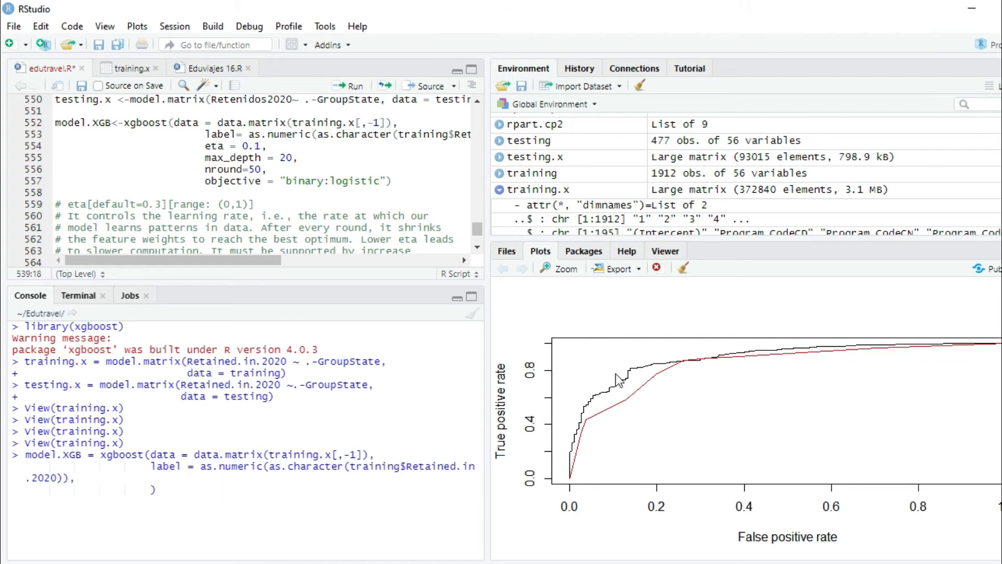
pyautogui.write('eta =')
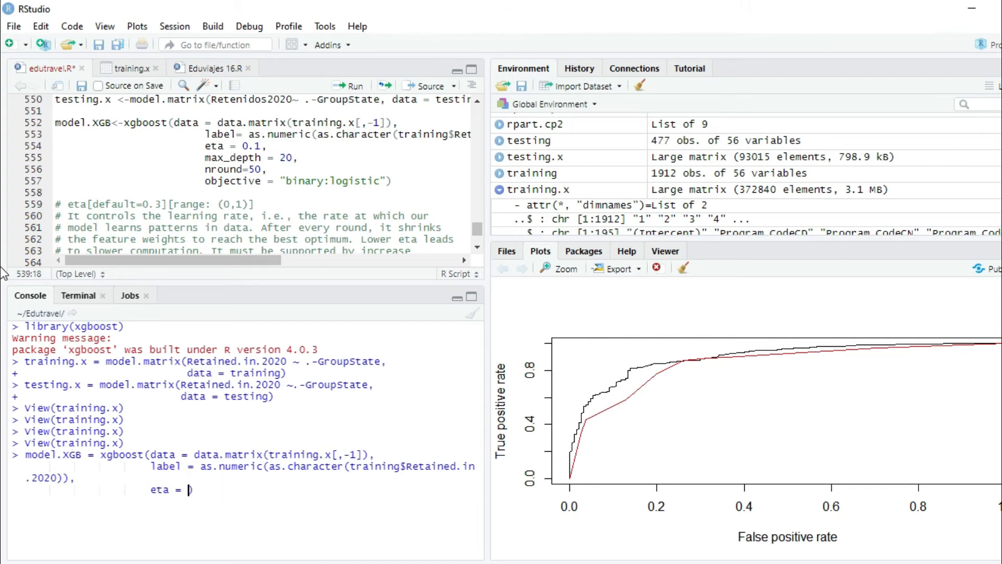
pyautogui.write('0.1,')
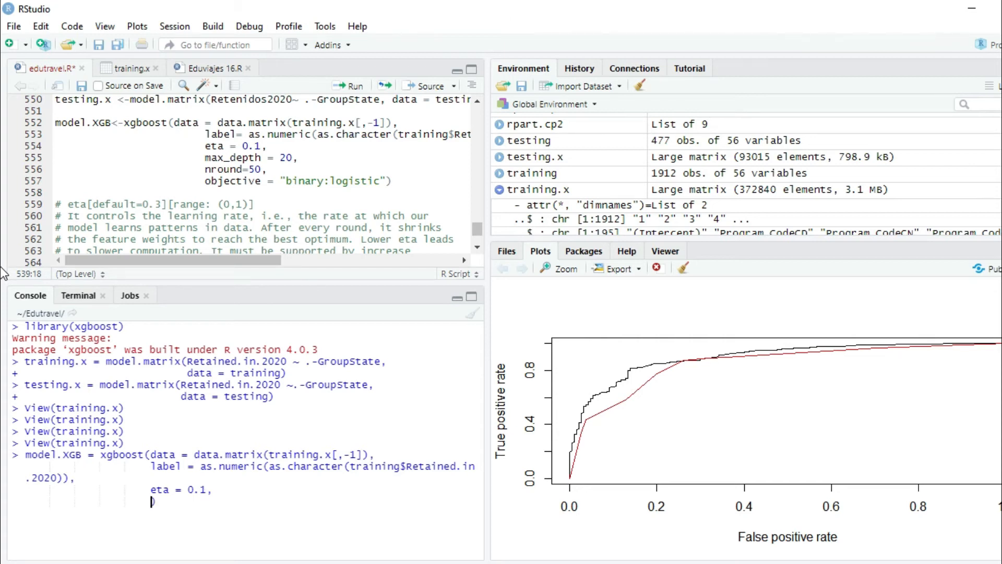
pyautogui.write('max_depth =')
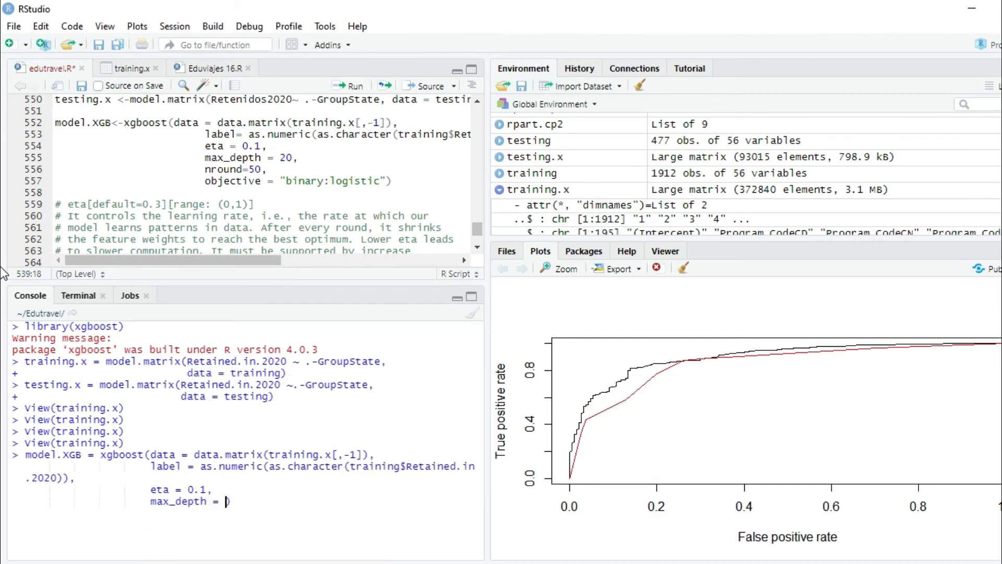
pyautogui.write('20,')
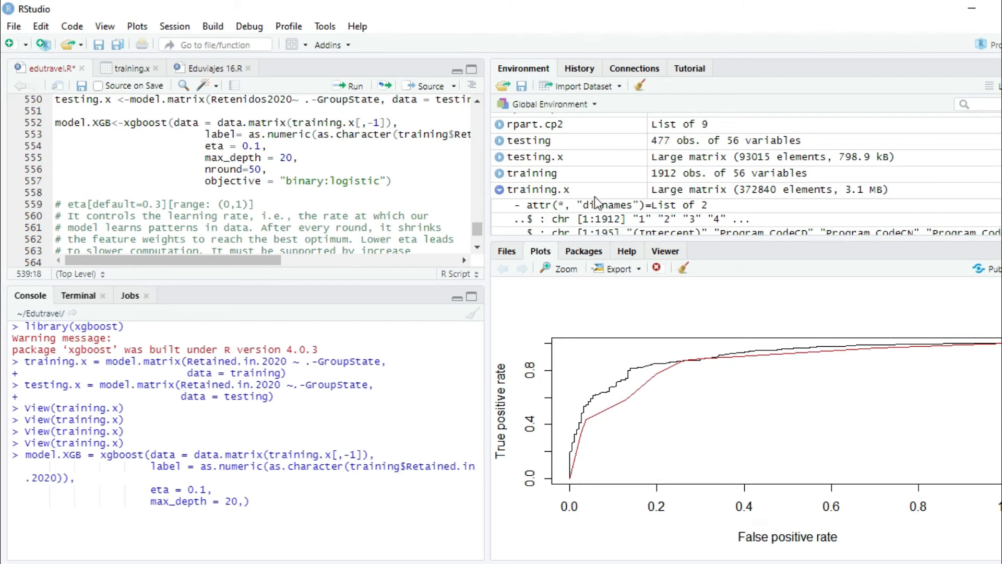
pyautogui.scroll(-3)
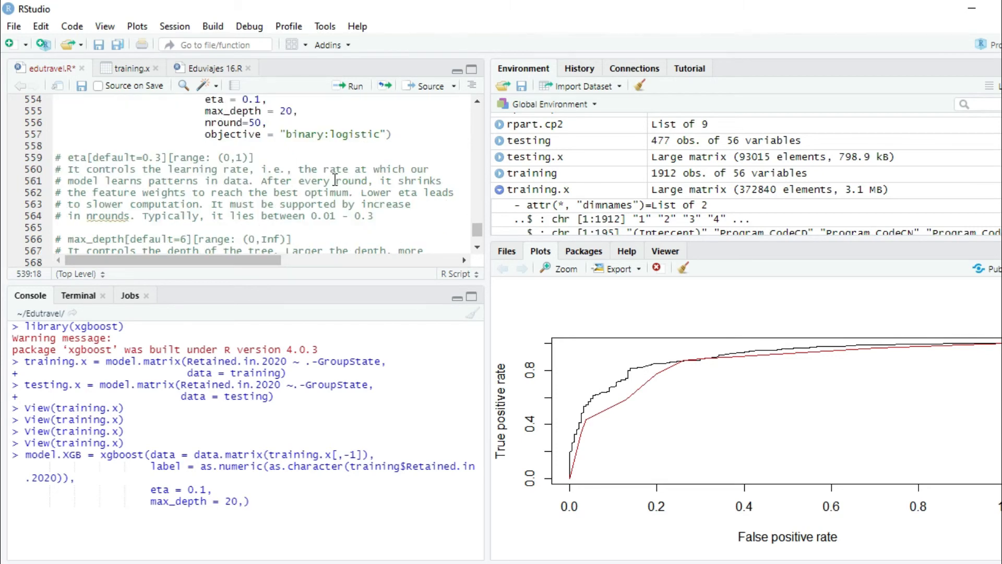
# Scroll the script to read the eta and max_depth comment notes
pyautogui.scroll(-3)
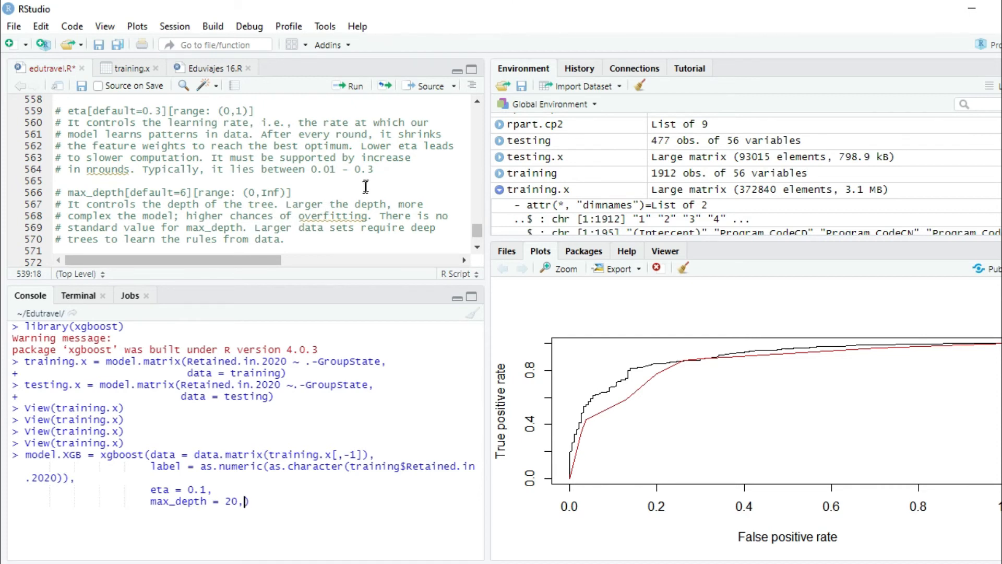
pyautogui.moveTo(214, 227)
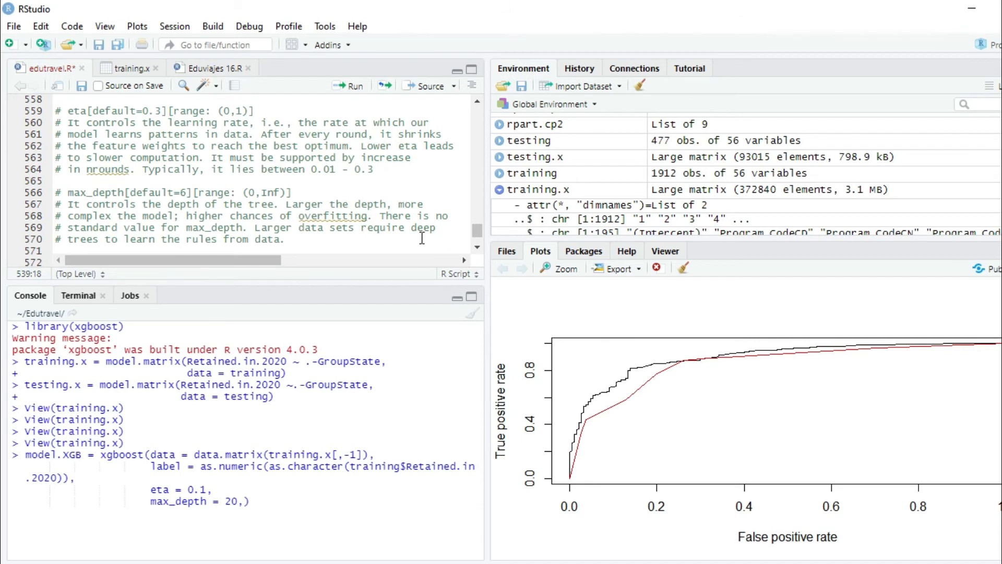
pyautogui.moveTo(313, 216)
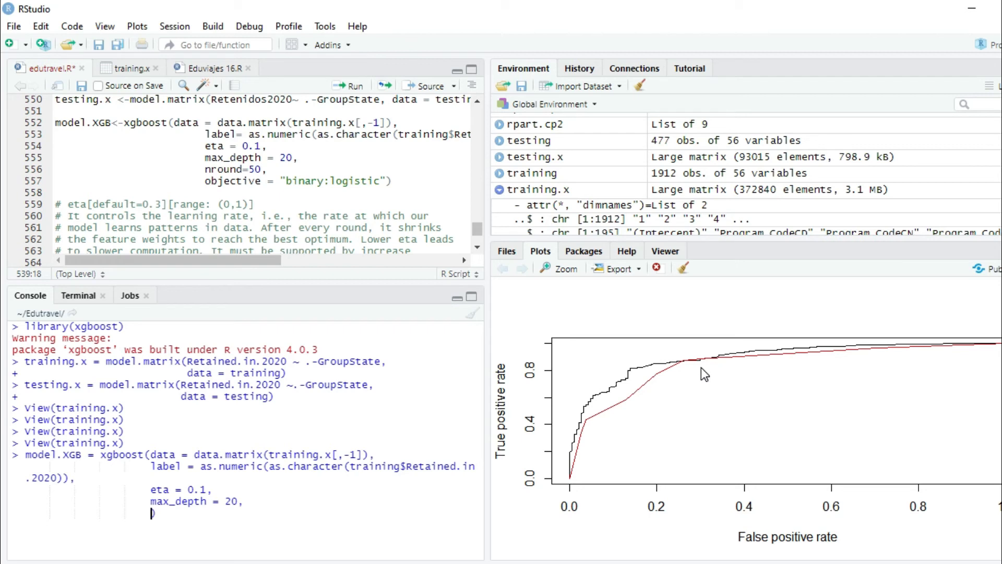
# Add nround = 50 to the call after checking the script's nrounds comment
pyautogui.write('nround =')
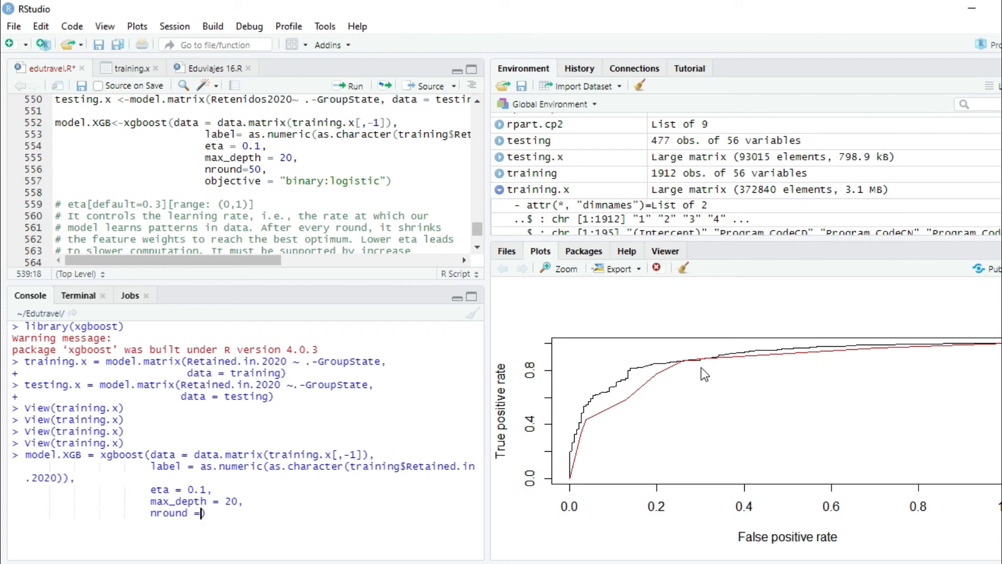
pyautogui.write('50')
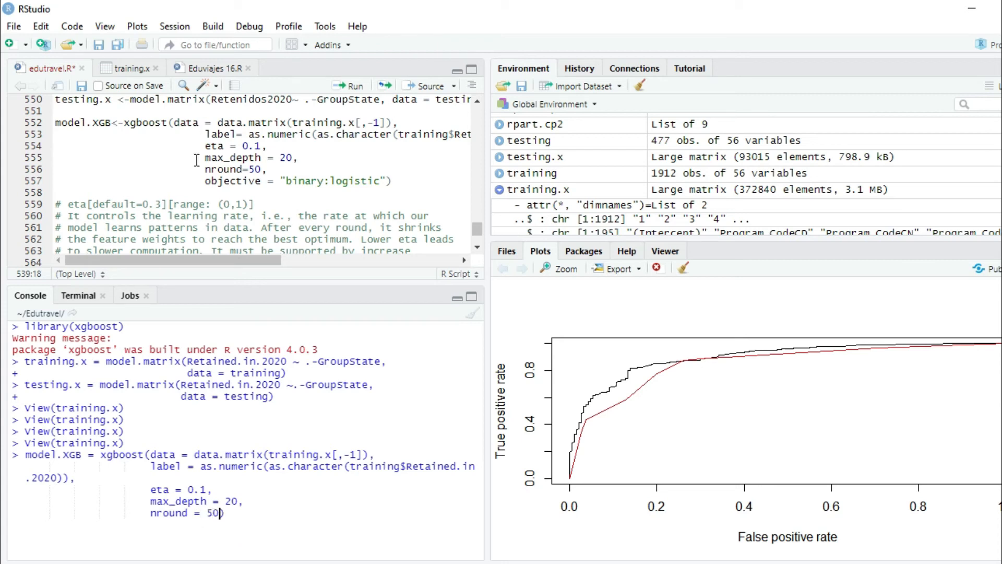
pyautogui.scroll(-3)
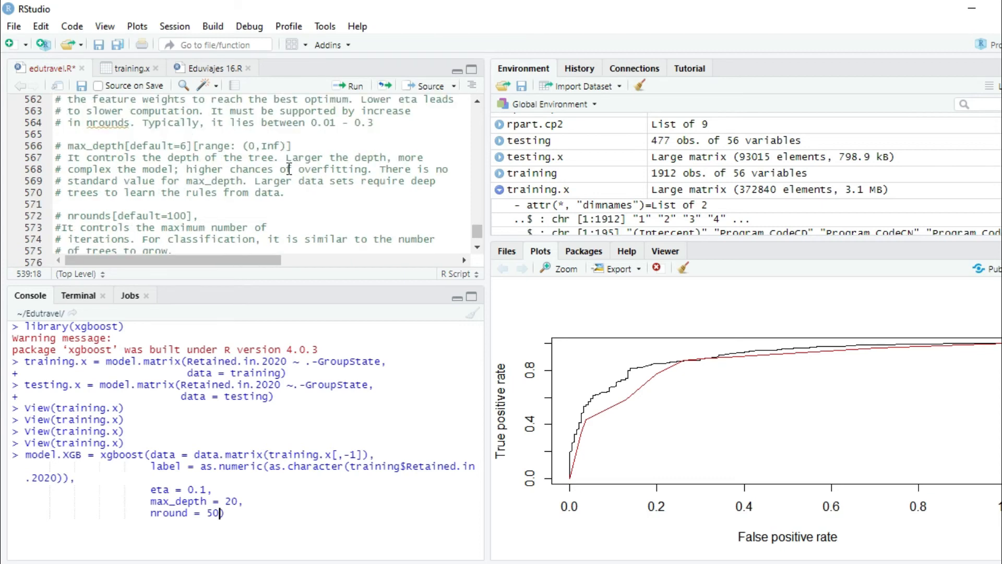
pyautogui.scroll(-3)
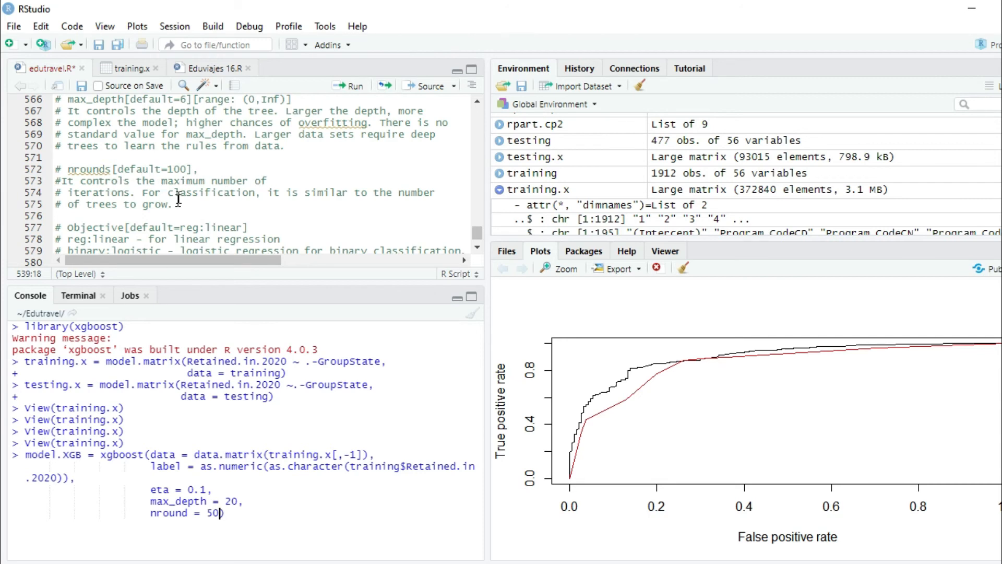
pyautogui.moveTo(390, 186)
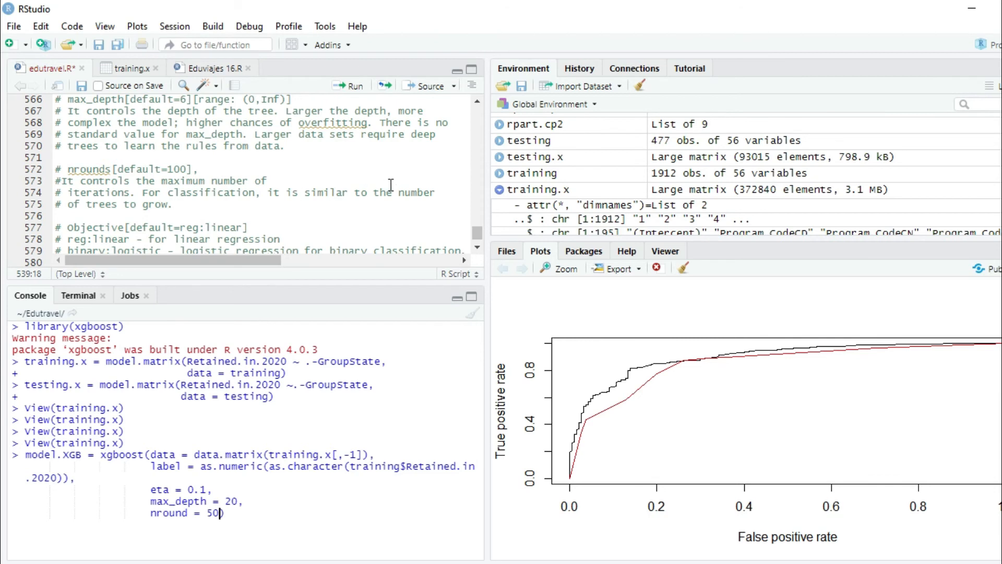
pyautogui.moveTo(293, 414)
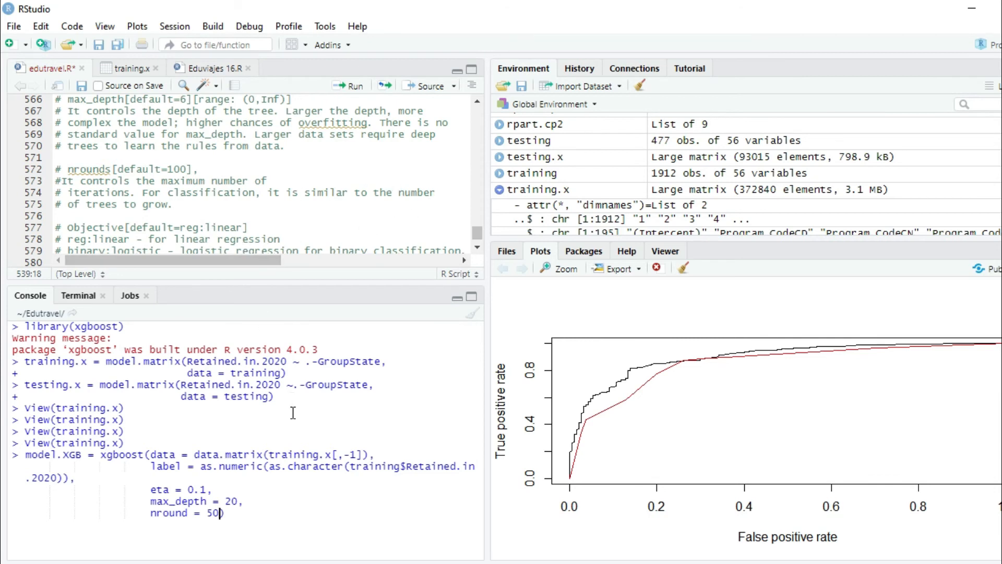
pyautogui.moveTo(331, 382)
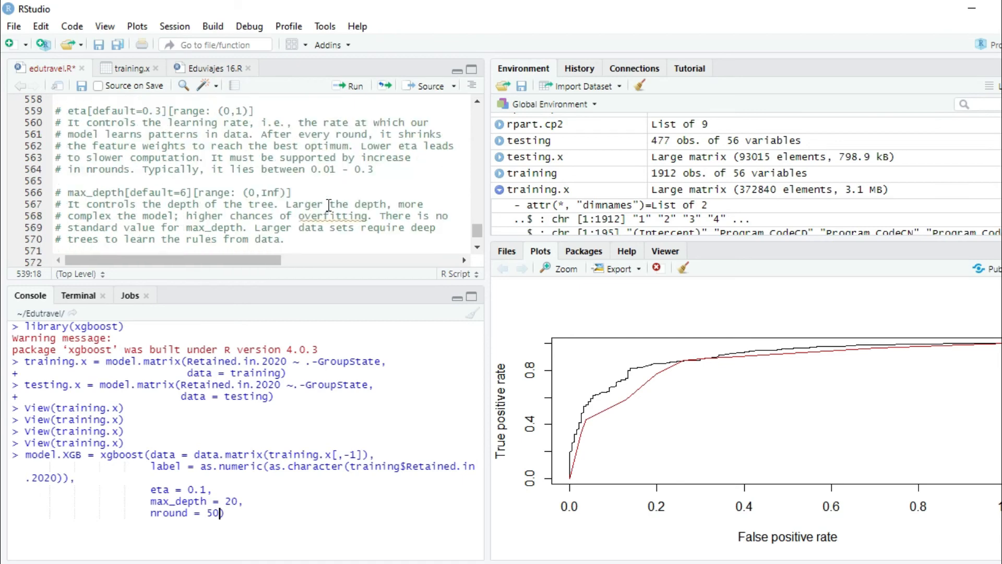
pyautogui.scroll(3)
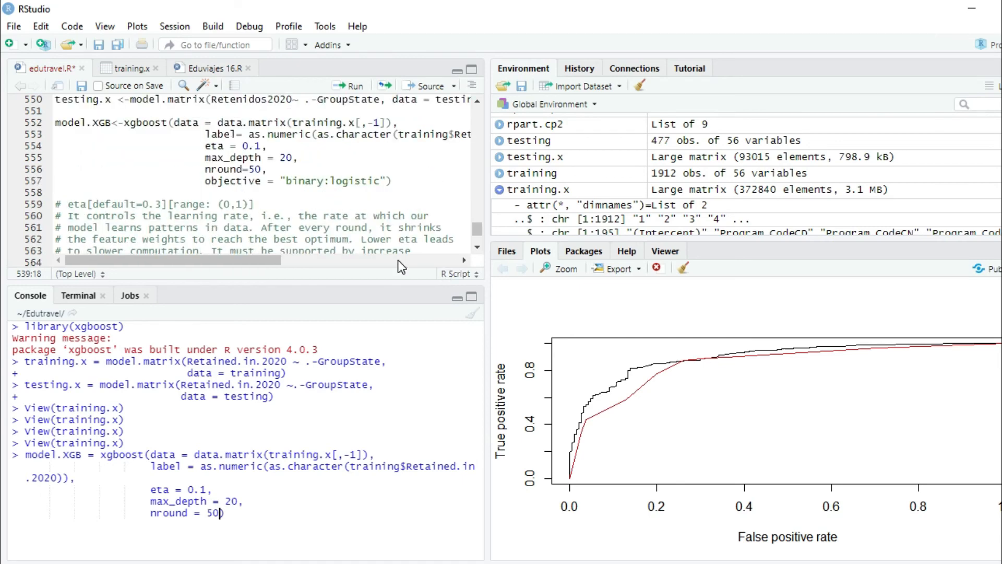
pyautogui.write(',')
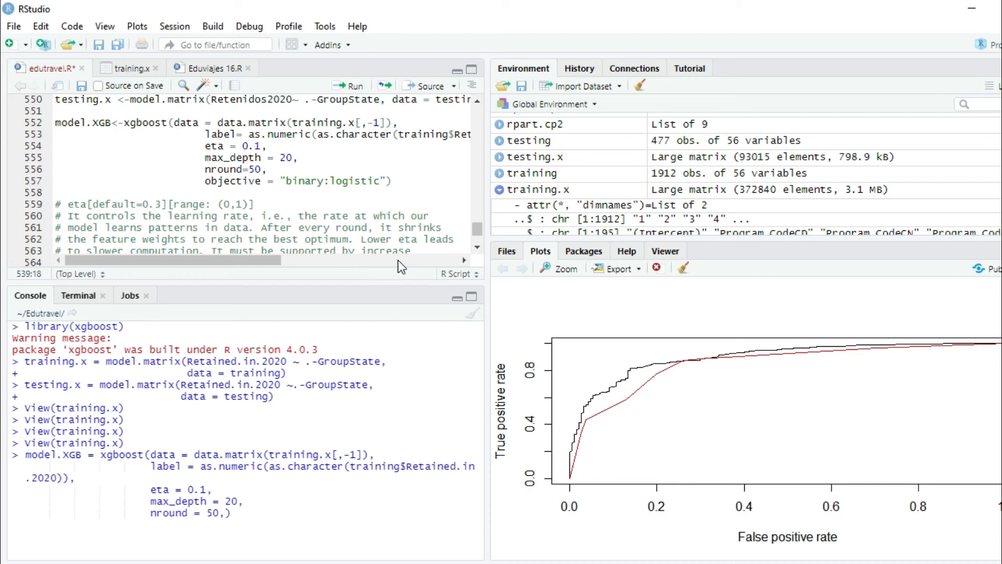
# Finish the call with objective = "binary:logistic" and a closing parenthesis
pyautogui.write('obje)')
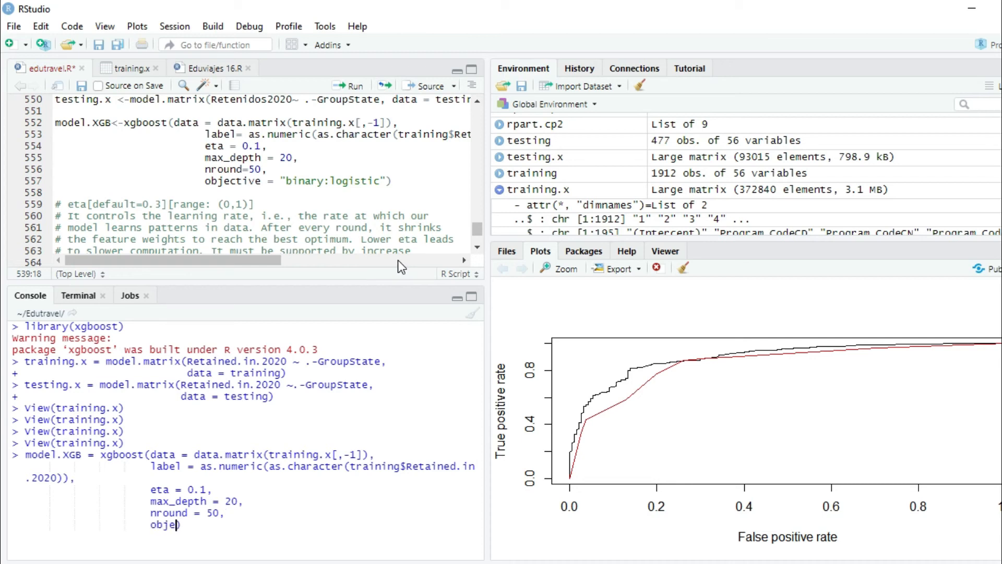
pyautogui.write('ctive =')
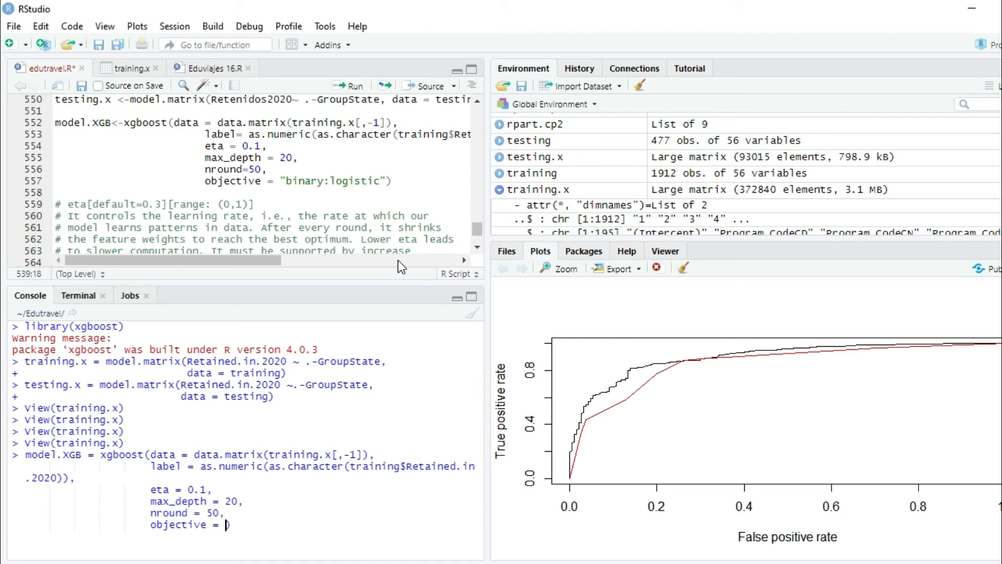
pyautogui.moveTo(274, 266)
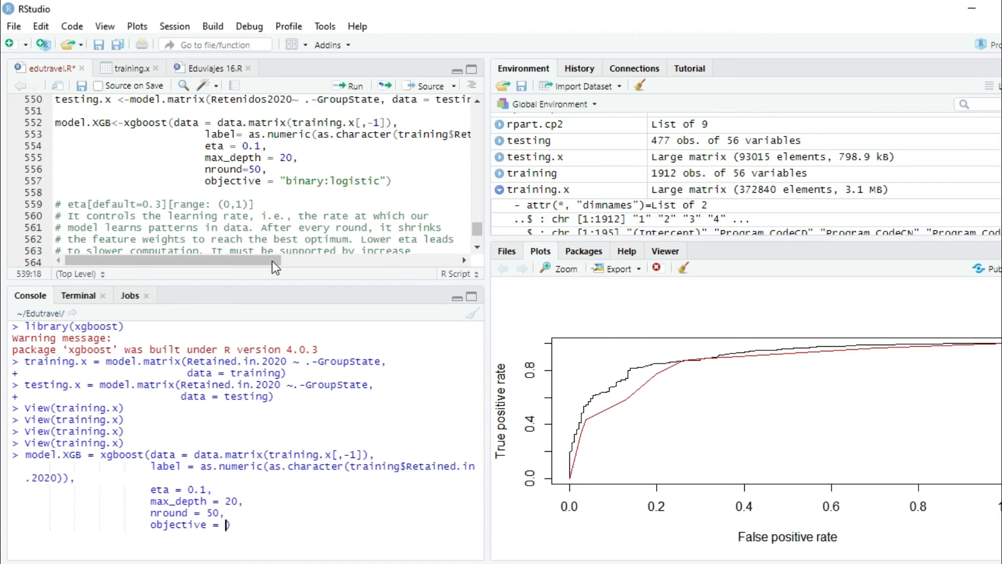
pyautogui.moveTo(424, 174)
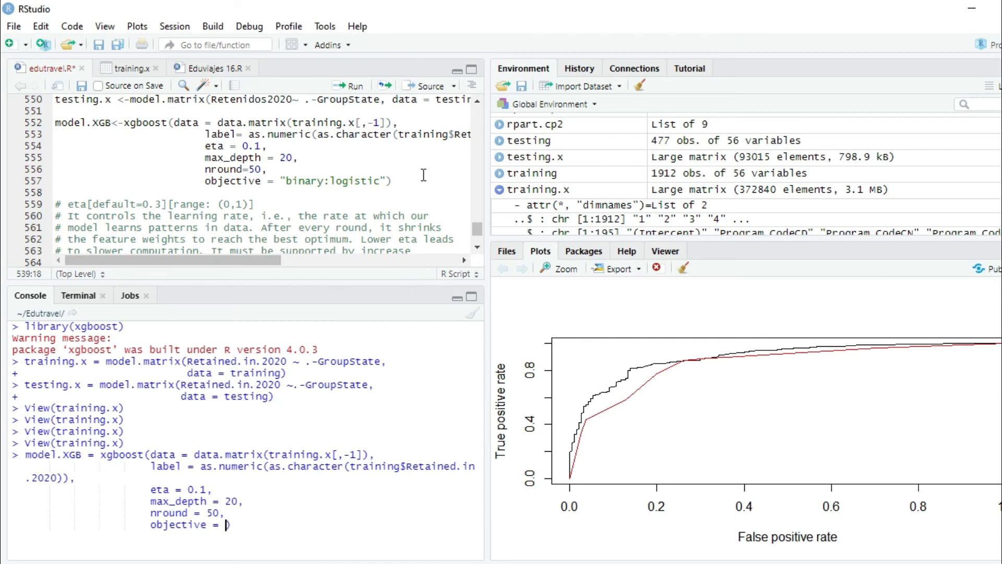
pyautogui.moveTo(502, 269)
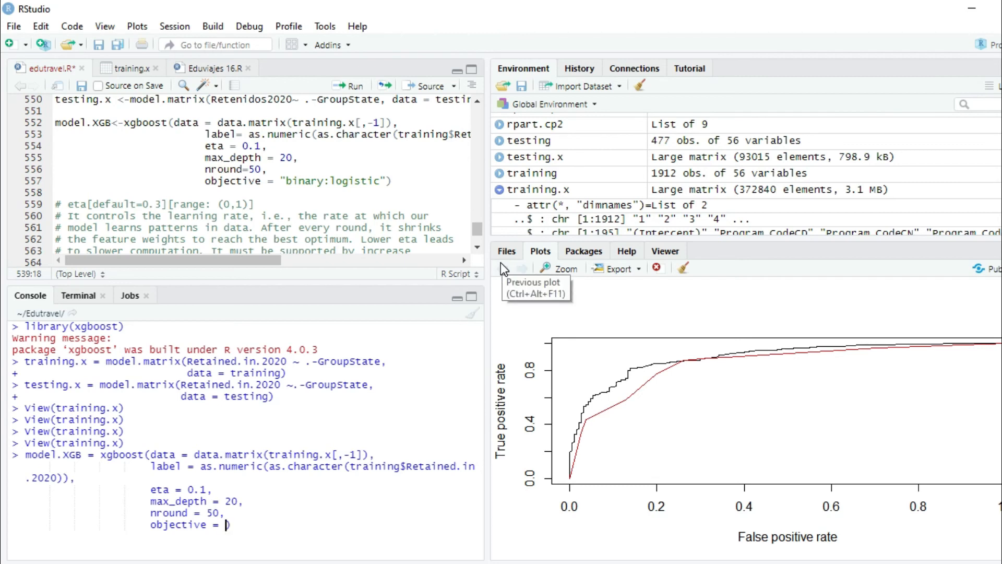
pyautogui.write('"binary:logistic')
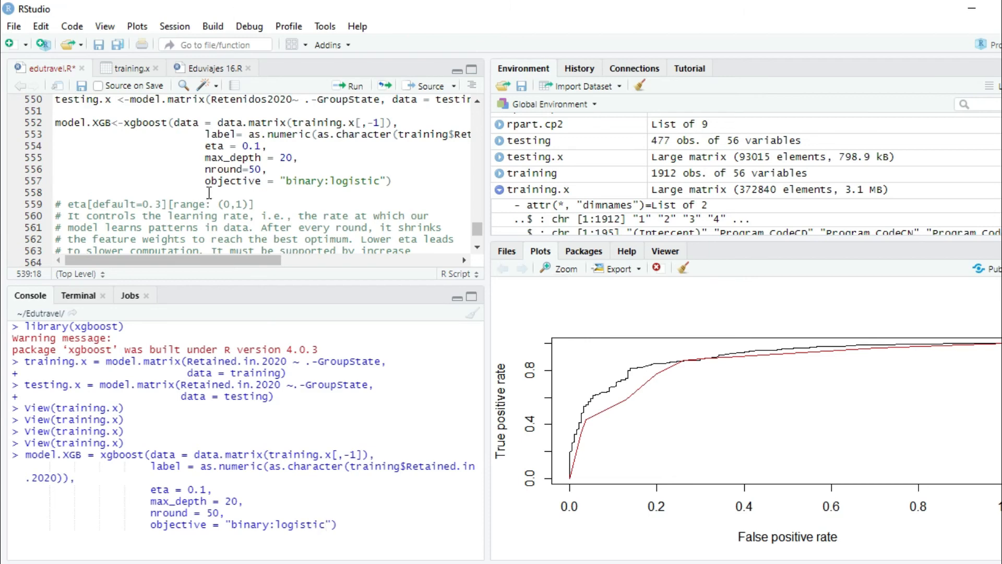
pyautogui.scroll(-3)
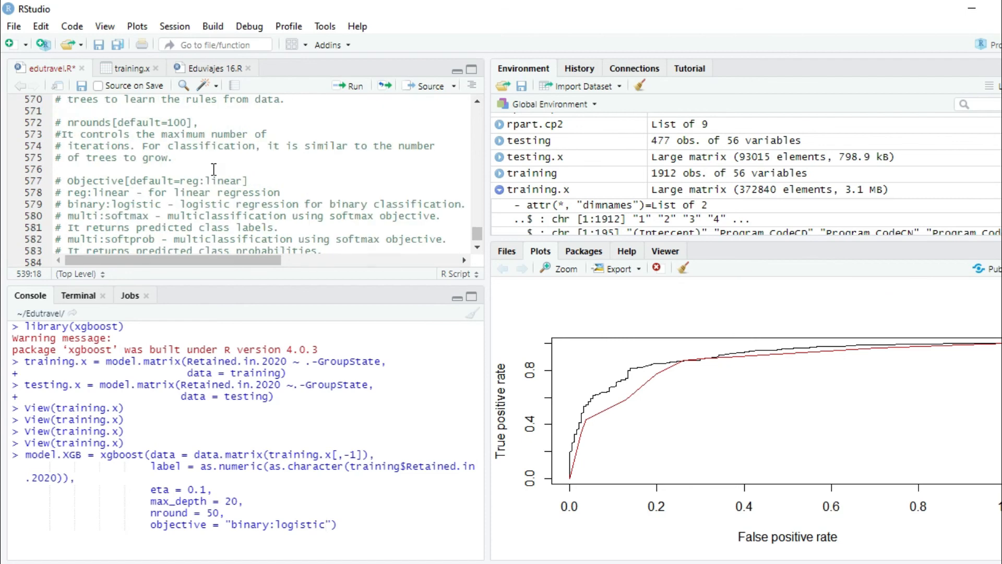
pyautogui.scroll(-3)
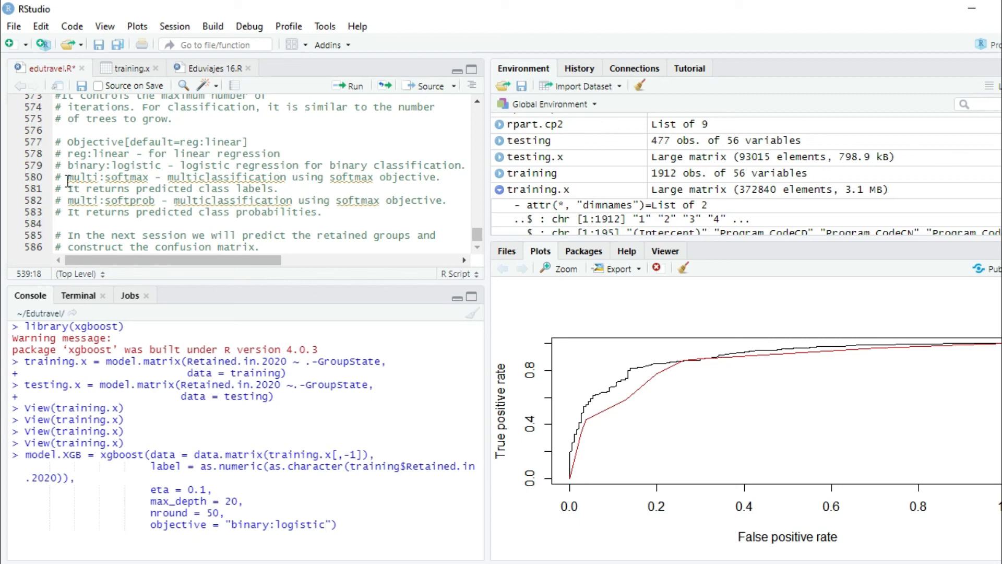
pyautogui.doubleClick(105, 177)
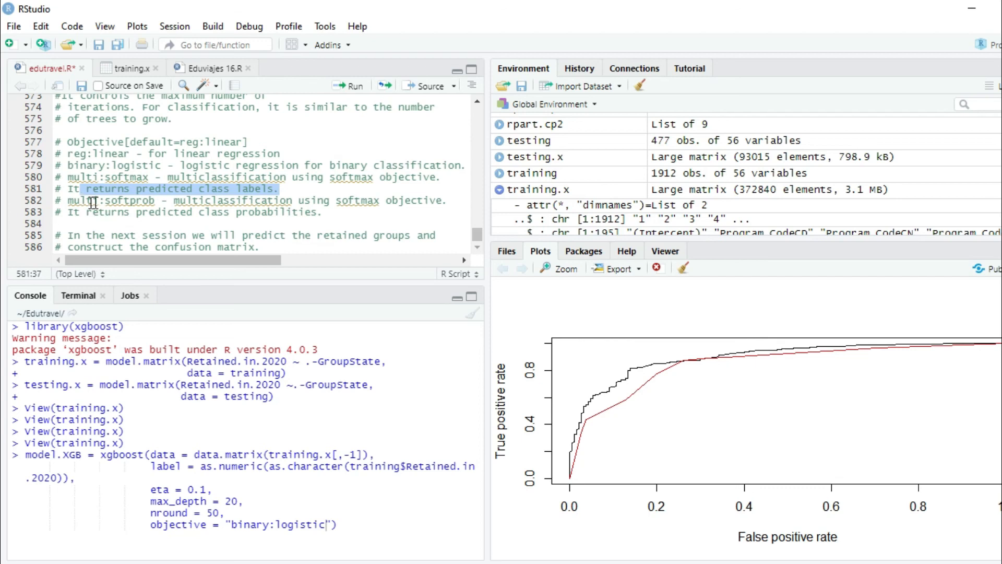
pyautogui.moveTo(241, 201)
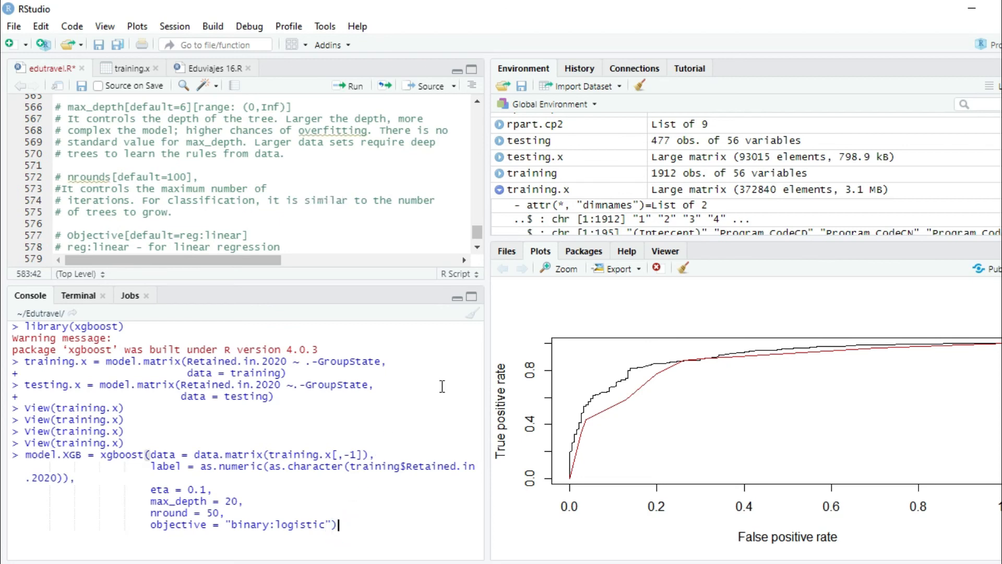
# Run the xgboost model.XGB call and follow the decreasing train-error printed through round 17
pyautogui.press('Enter')
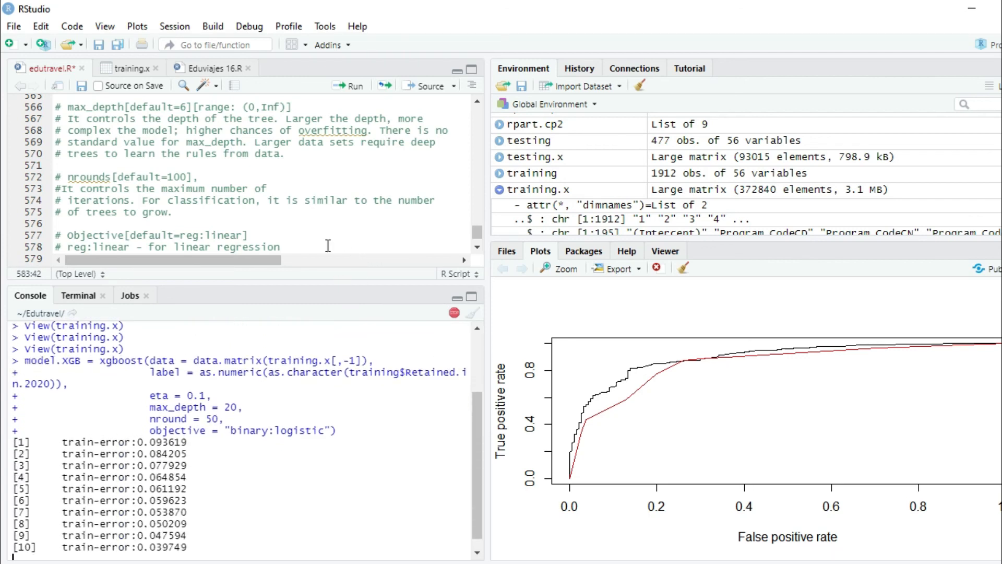
pyautogui.scroll(-3)
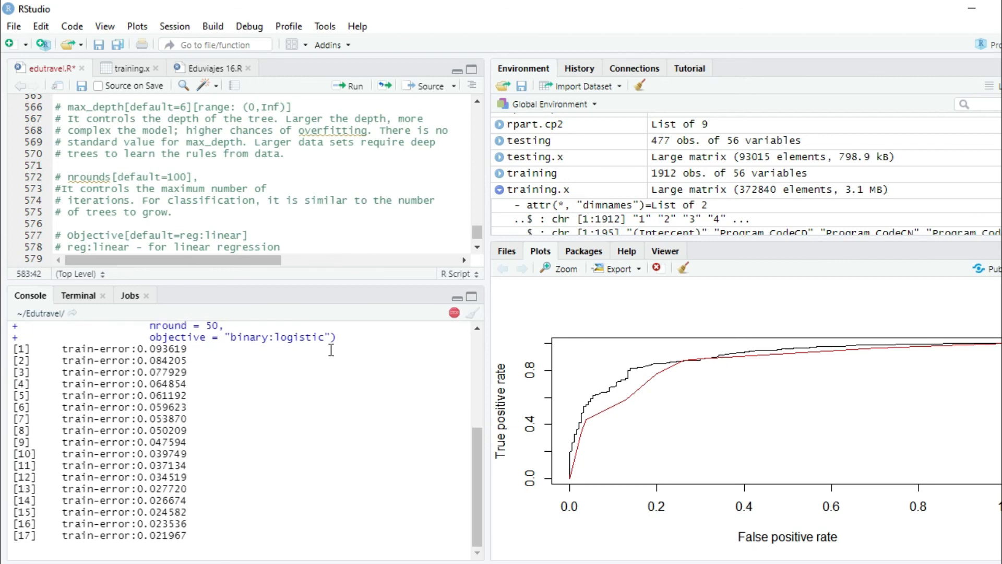